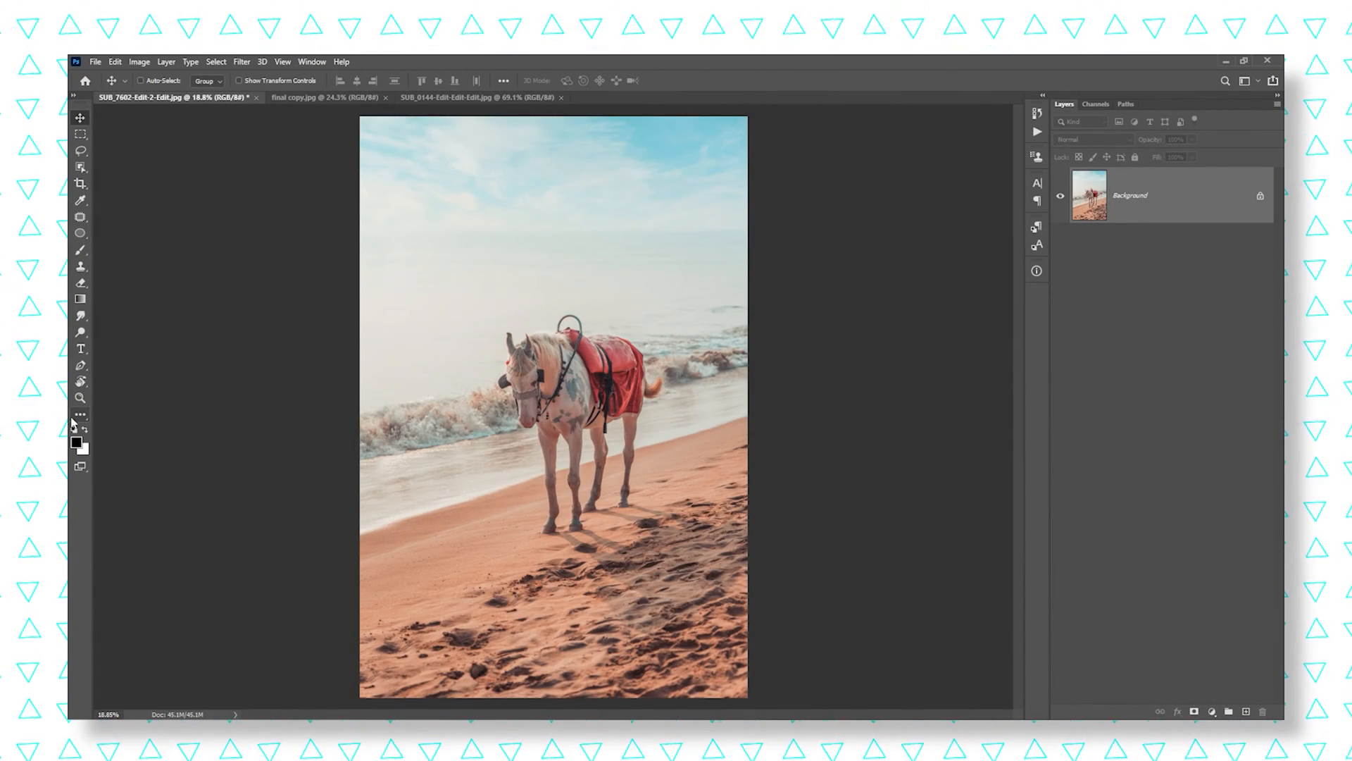
Step: Commit a 4:5 crop of the horse photo with Content-Aware filling the widened beach sides
left_click(73, 424)
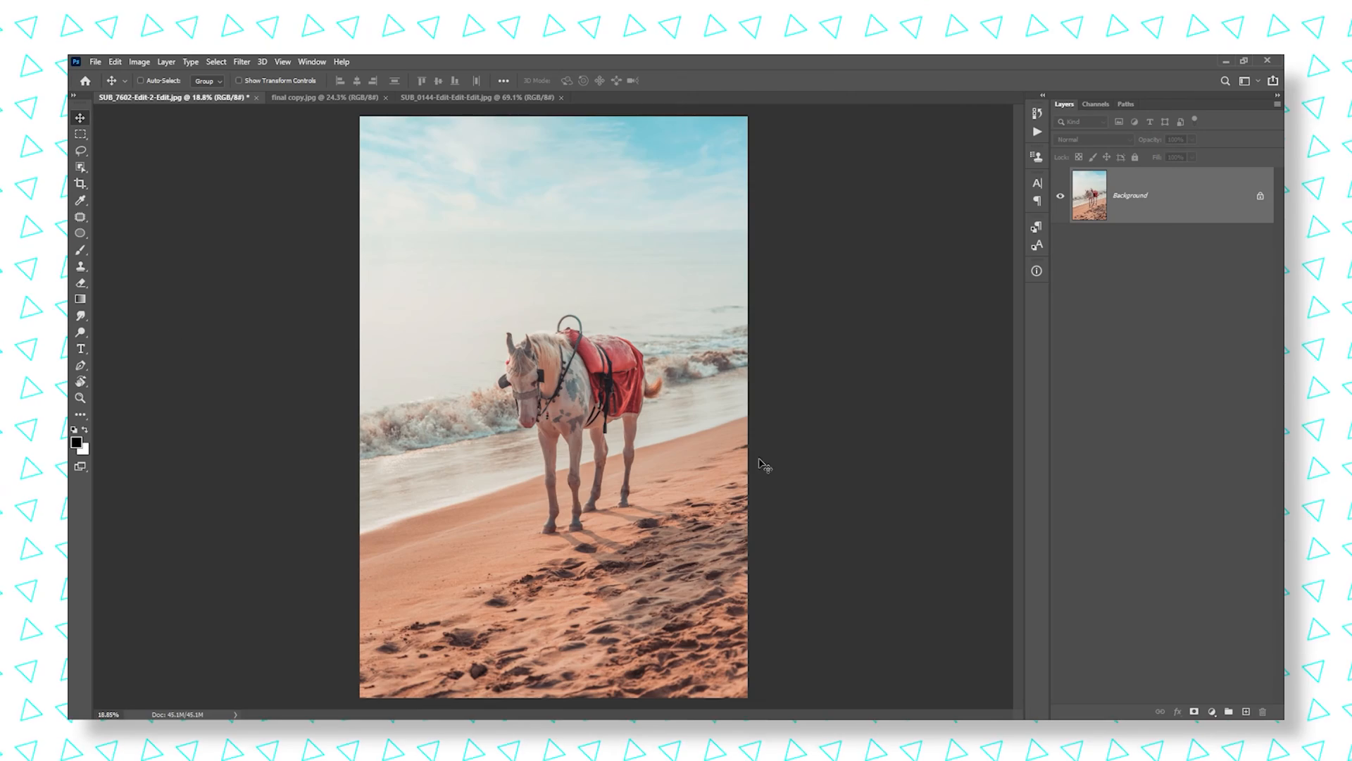
mouse_move(876, 404)
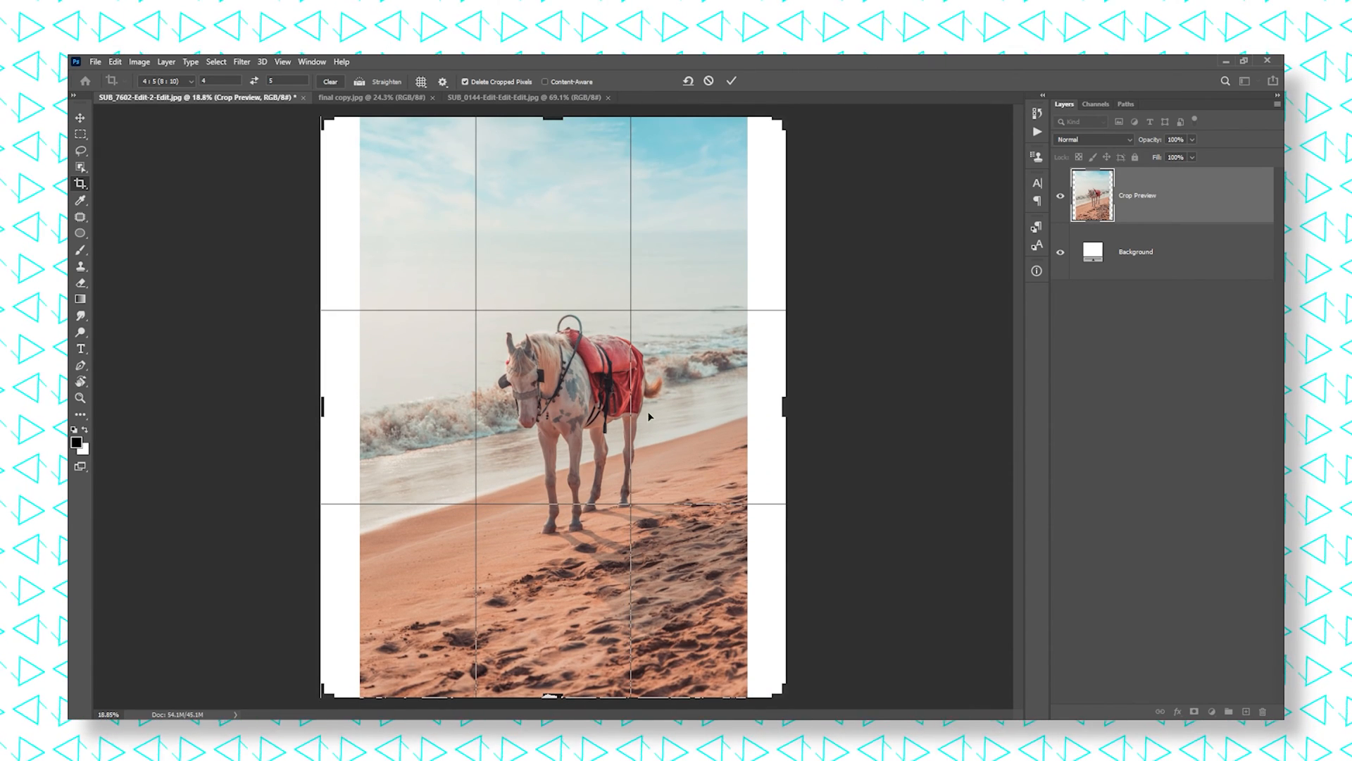
mouse_move(565, 584)
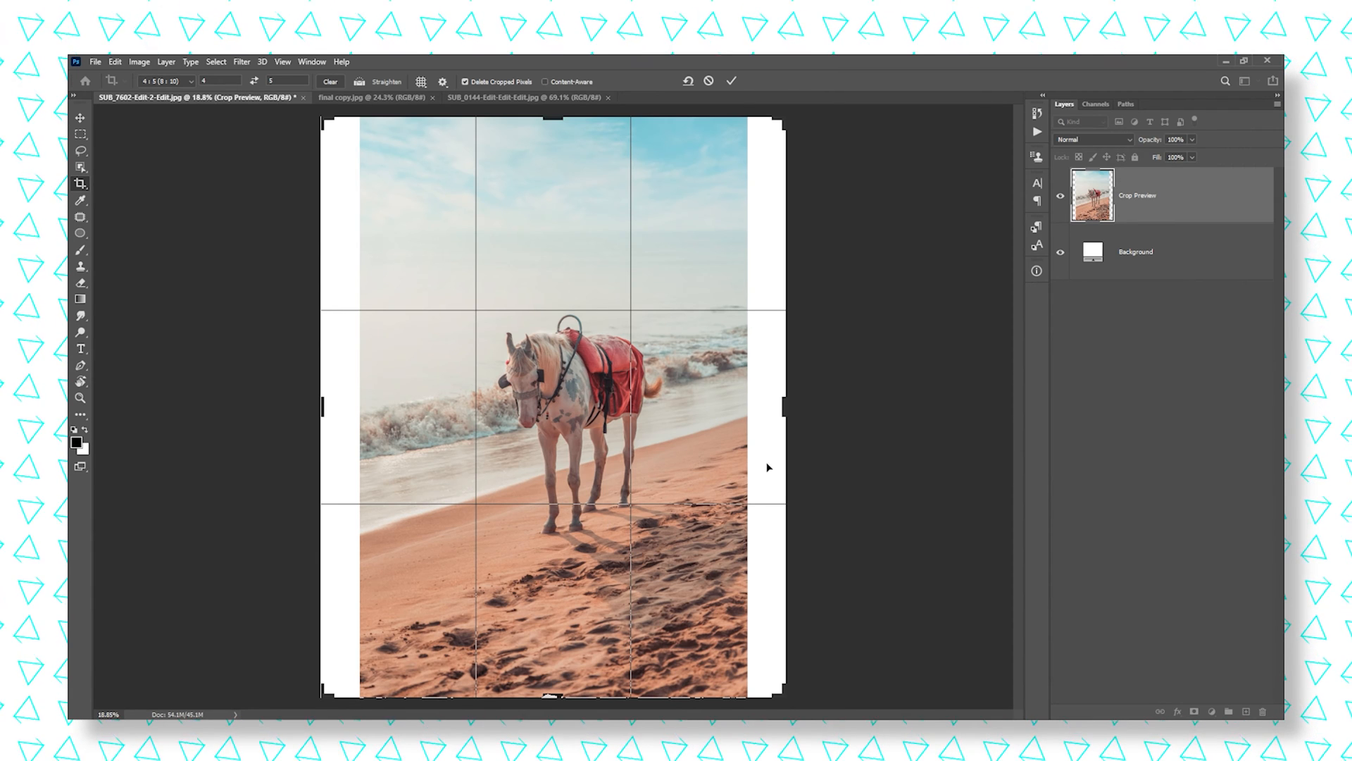
mouse_move(381, 473)
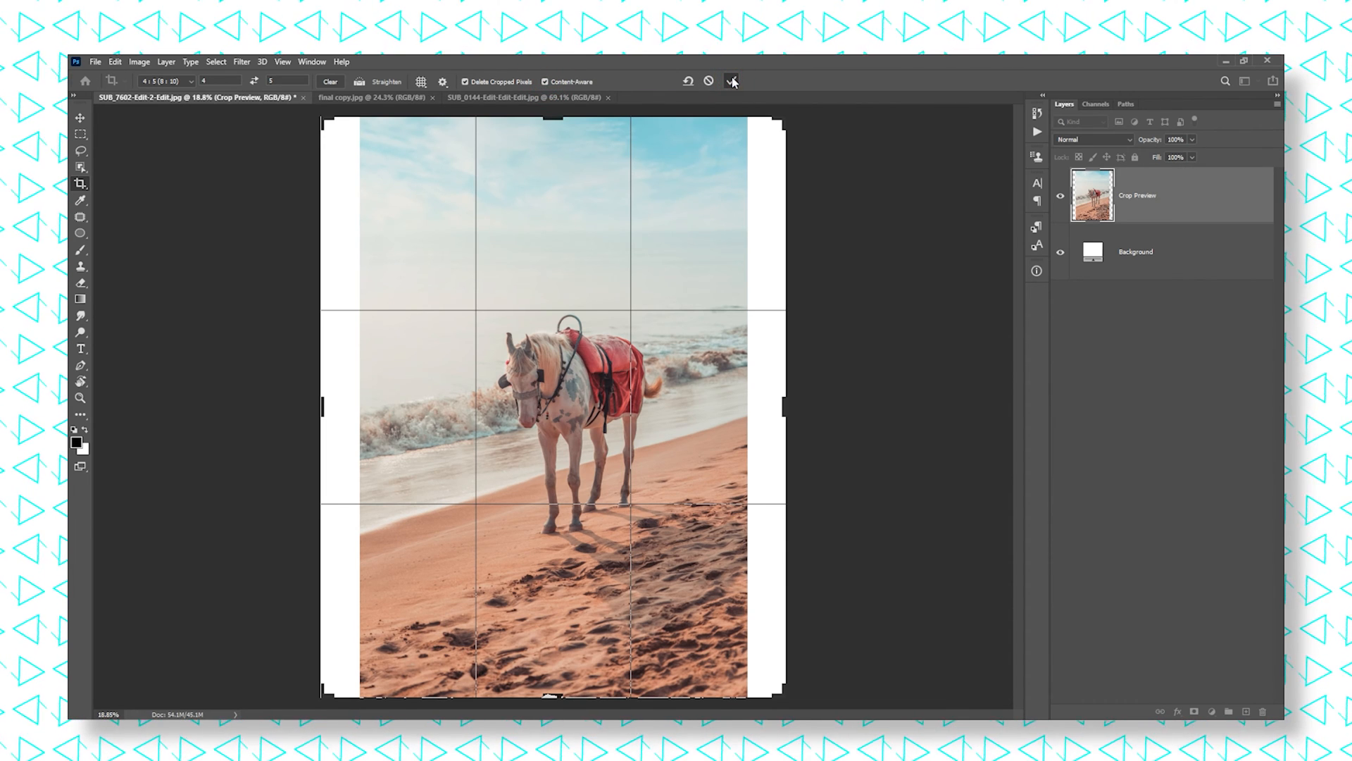
left_click(733, 82)
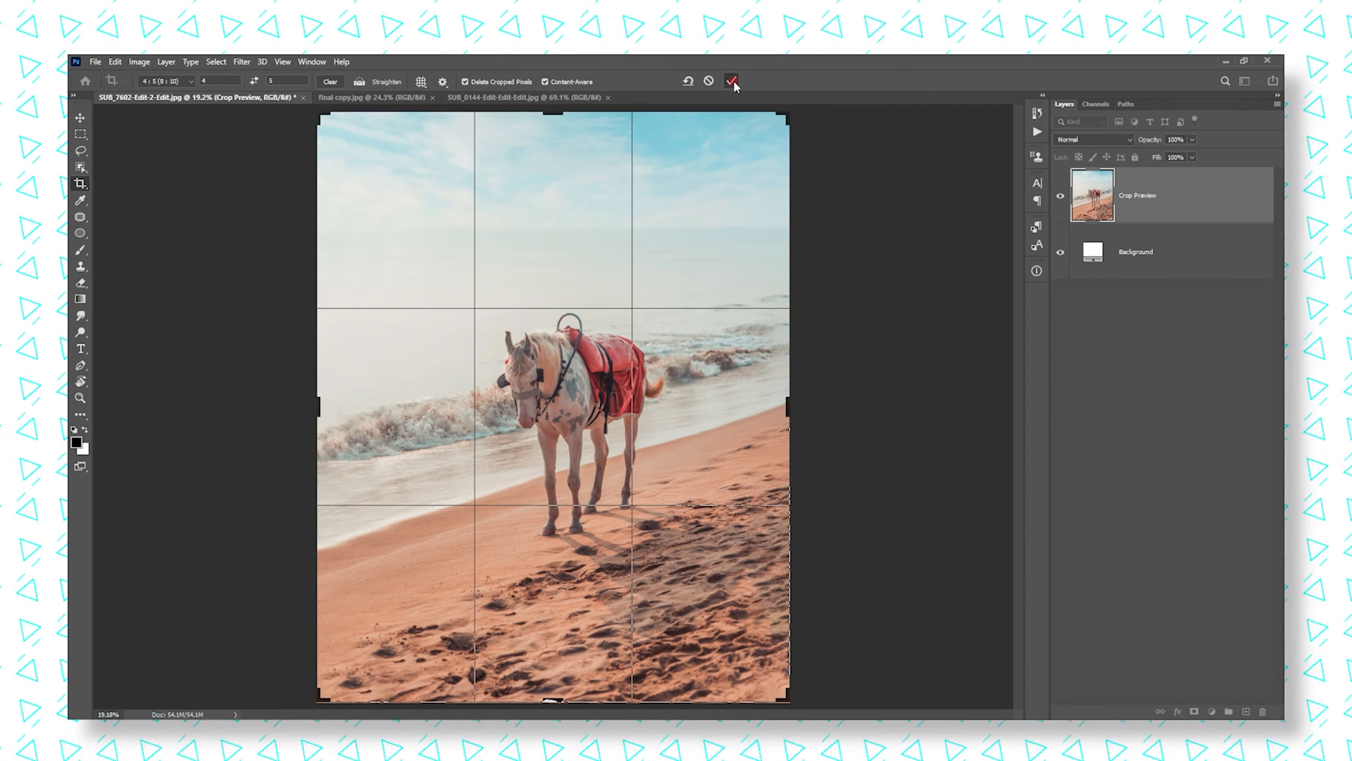
left_click(732, 81)
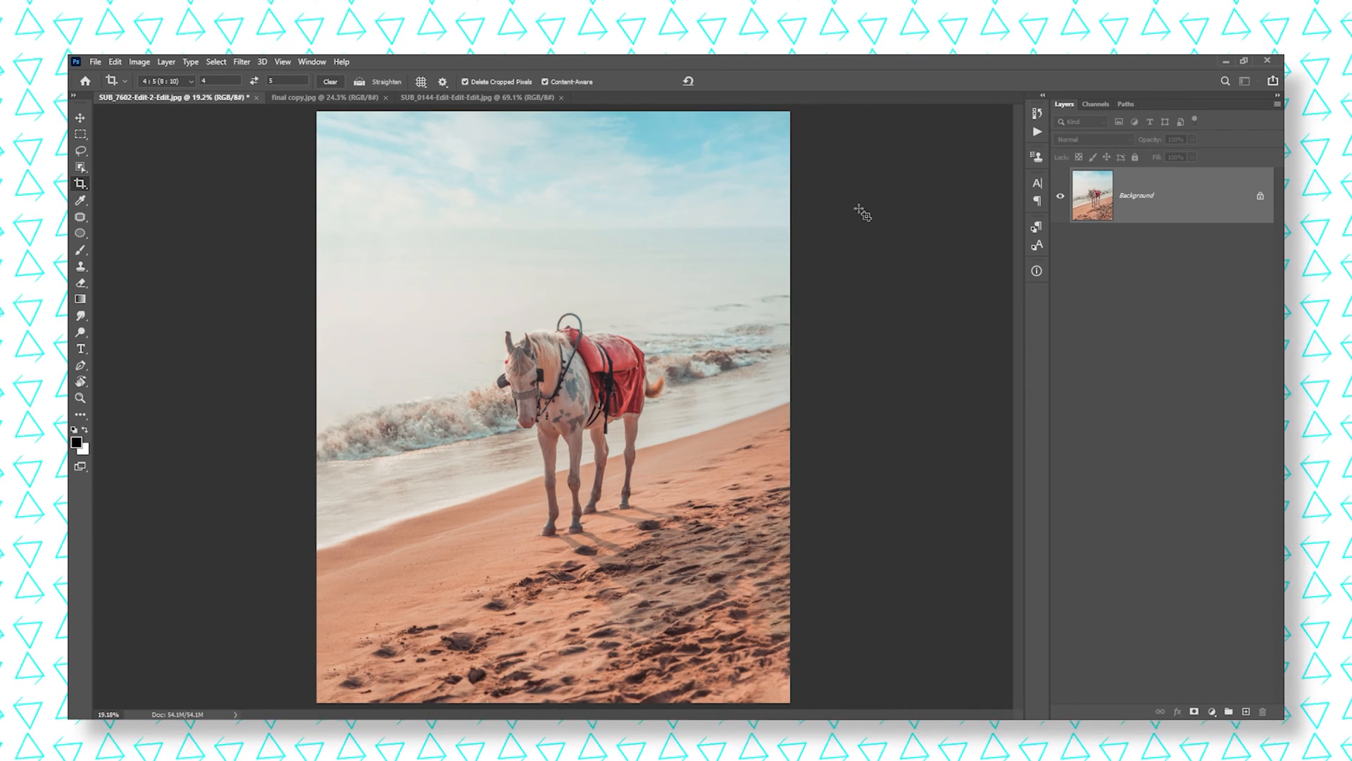
left_click(79, 119)
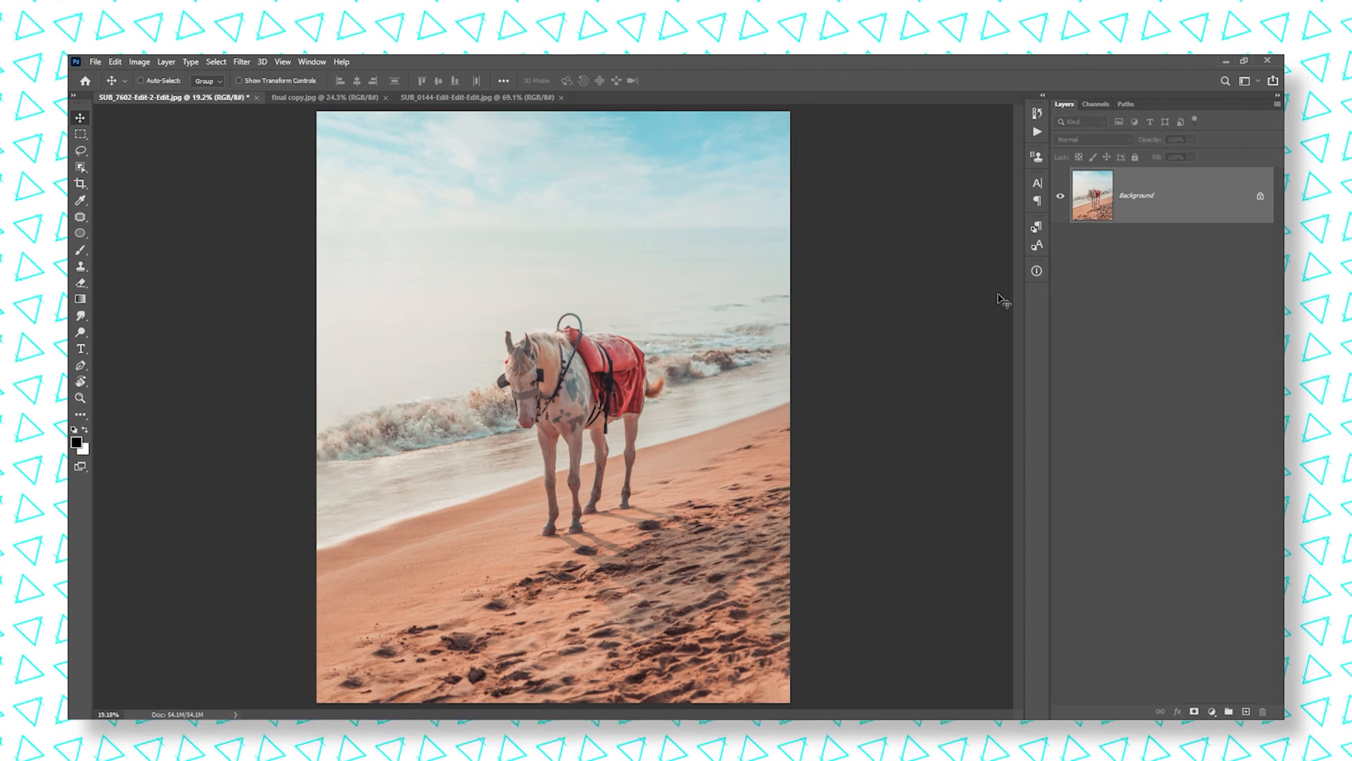
left_click(139, 61)
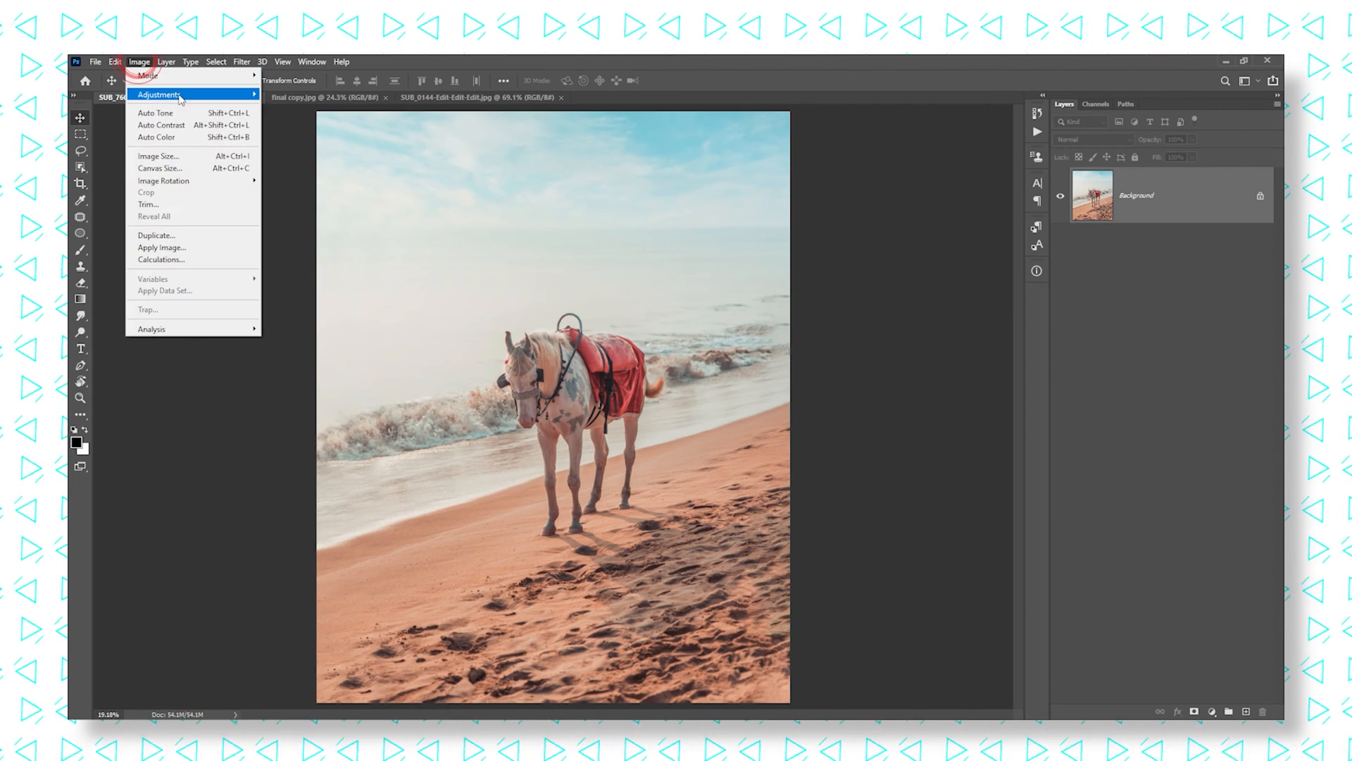
left_click(159, 94)
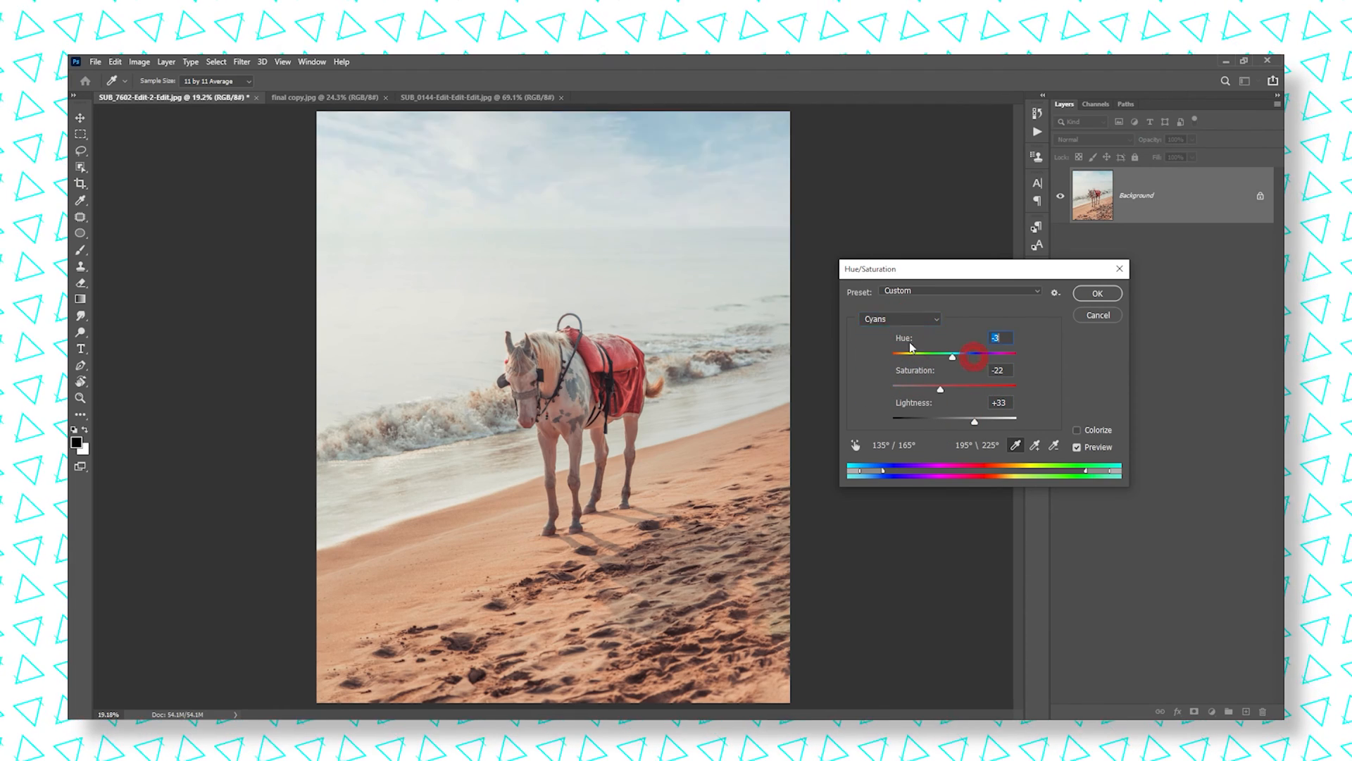
left_click(900, 318)
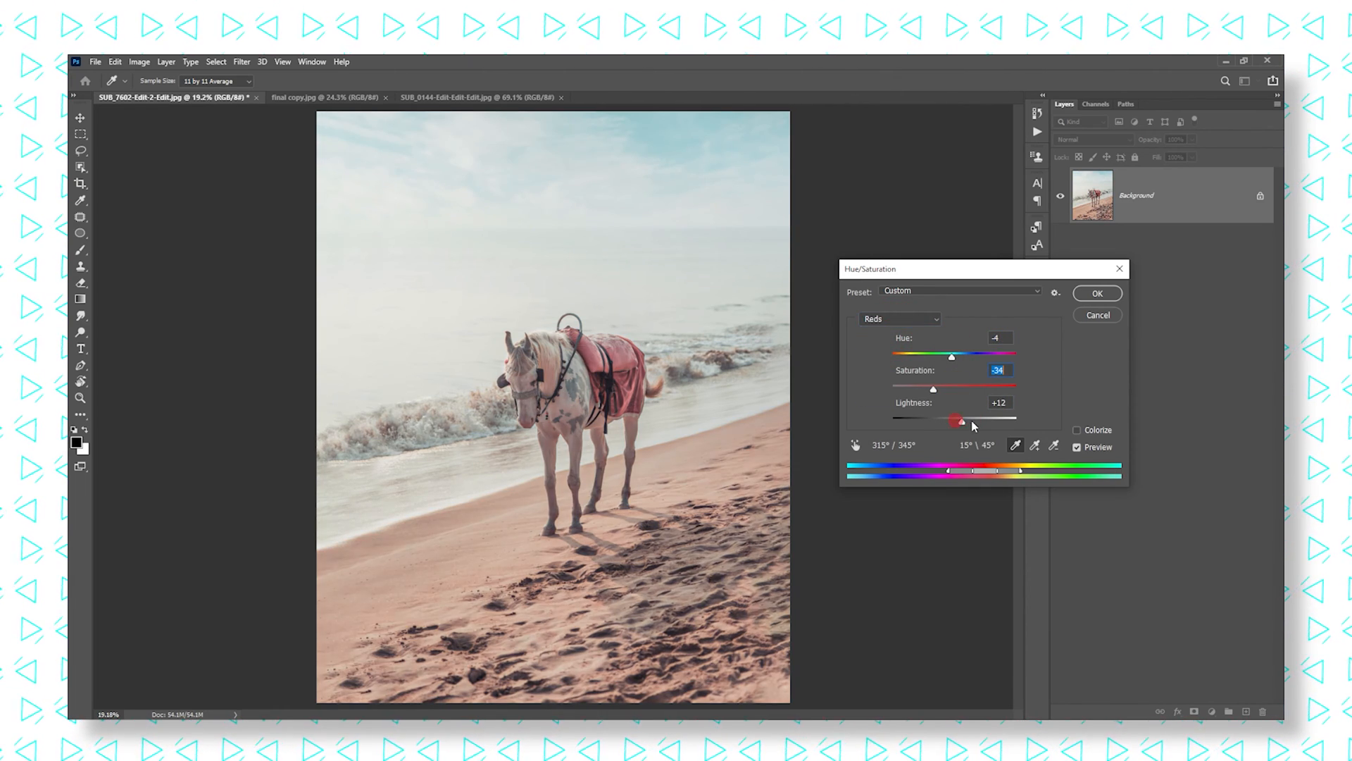
left_click(901, 318)
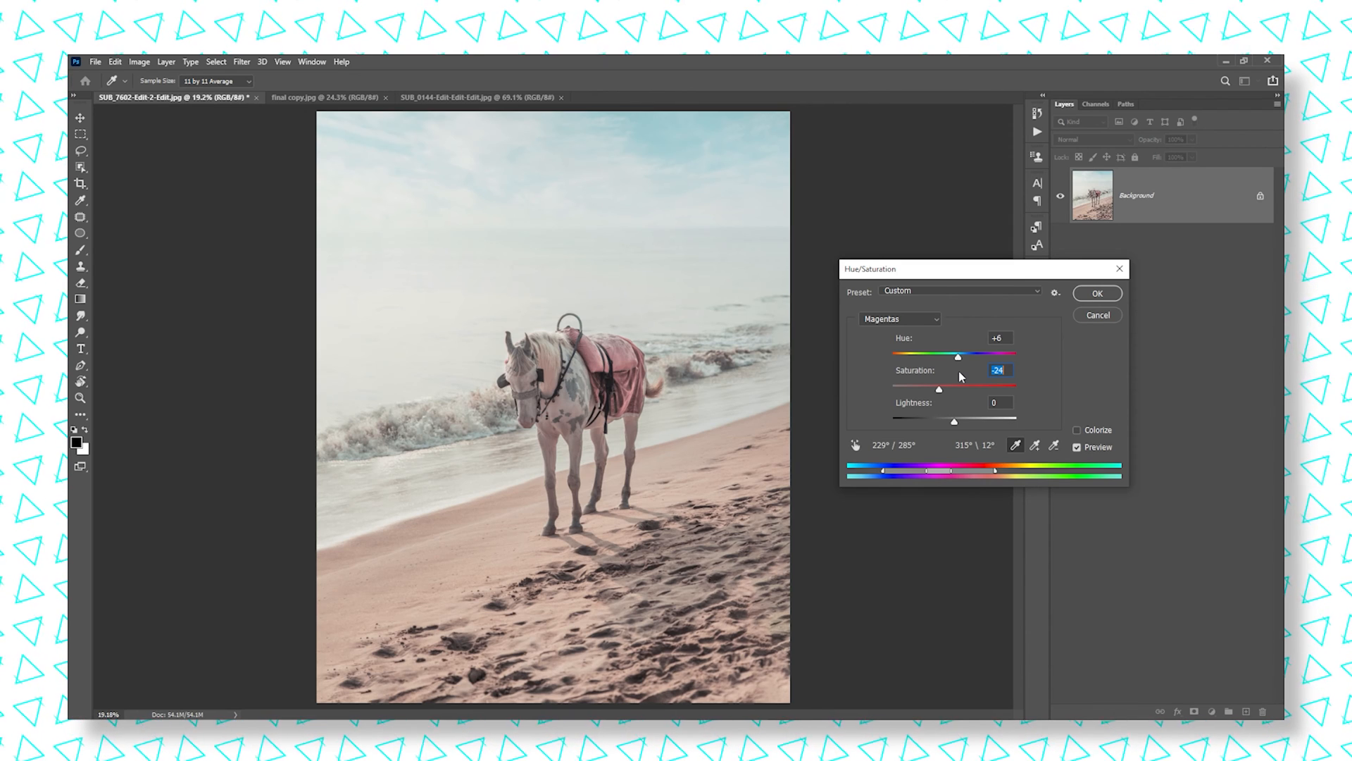
mouse_move(955, 385)
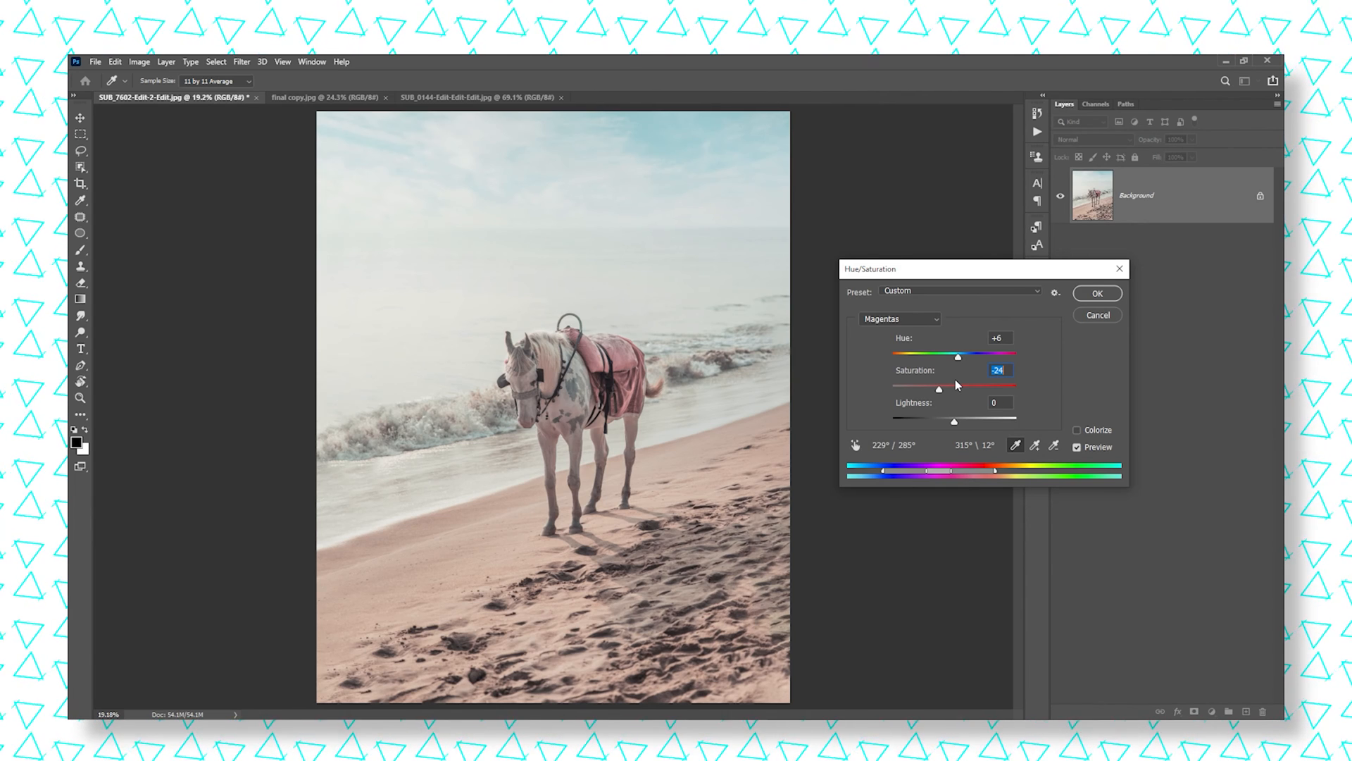
mouse_move(975, 413)
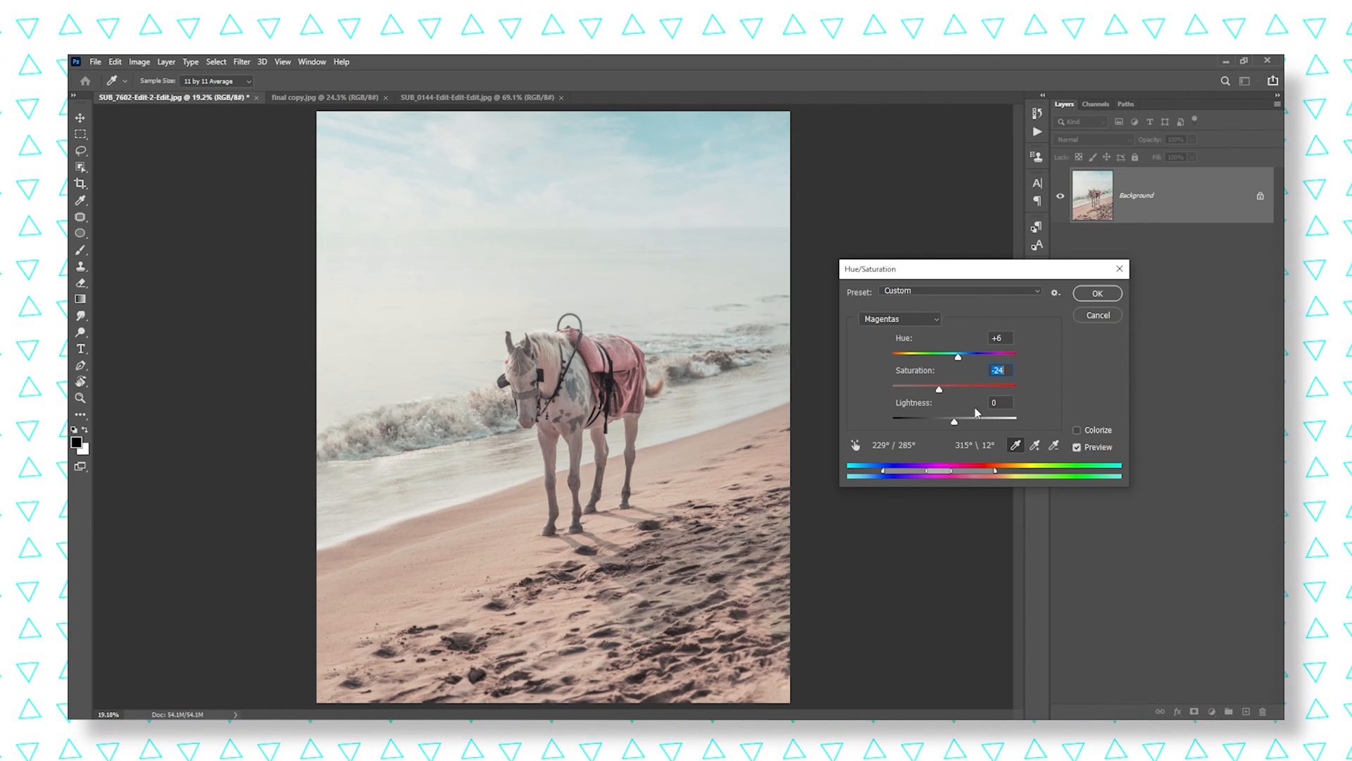
mouse_move(1105, 342)
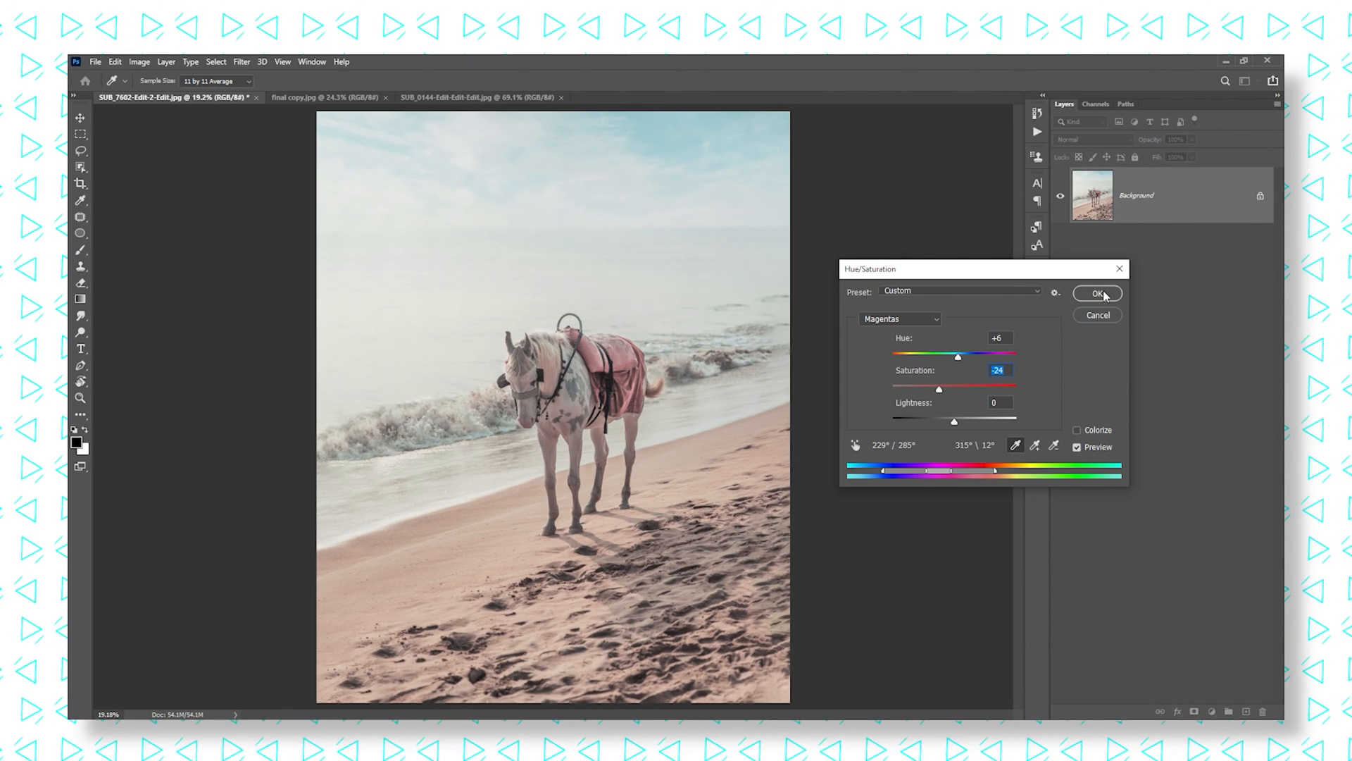
mouse_move(1117, 325)
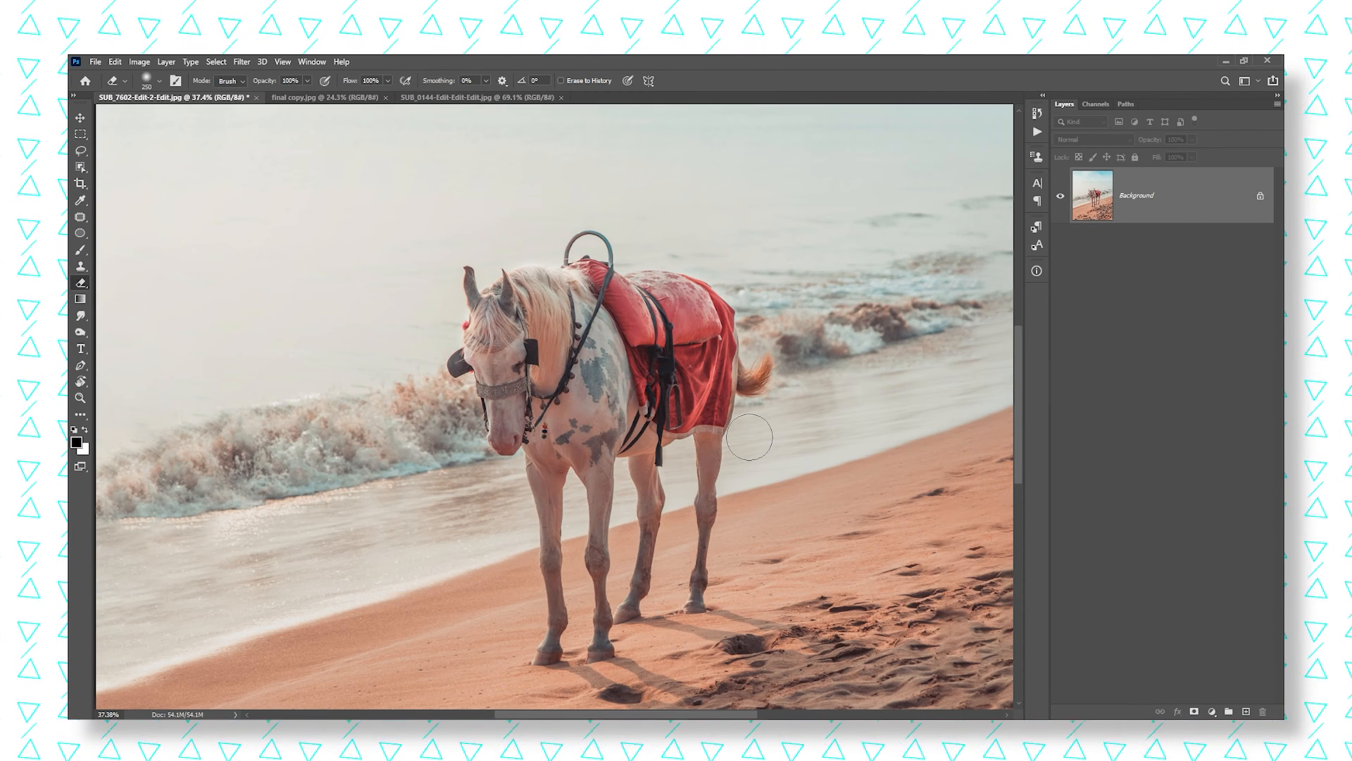
Step: Select the Dodge tool for midtones at 50% exposure on the horse photo
left_click(81, 332)
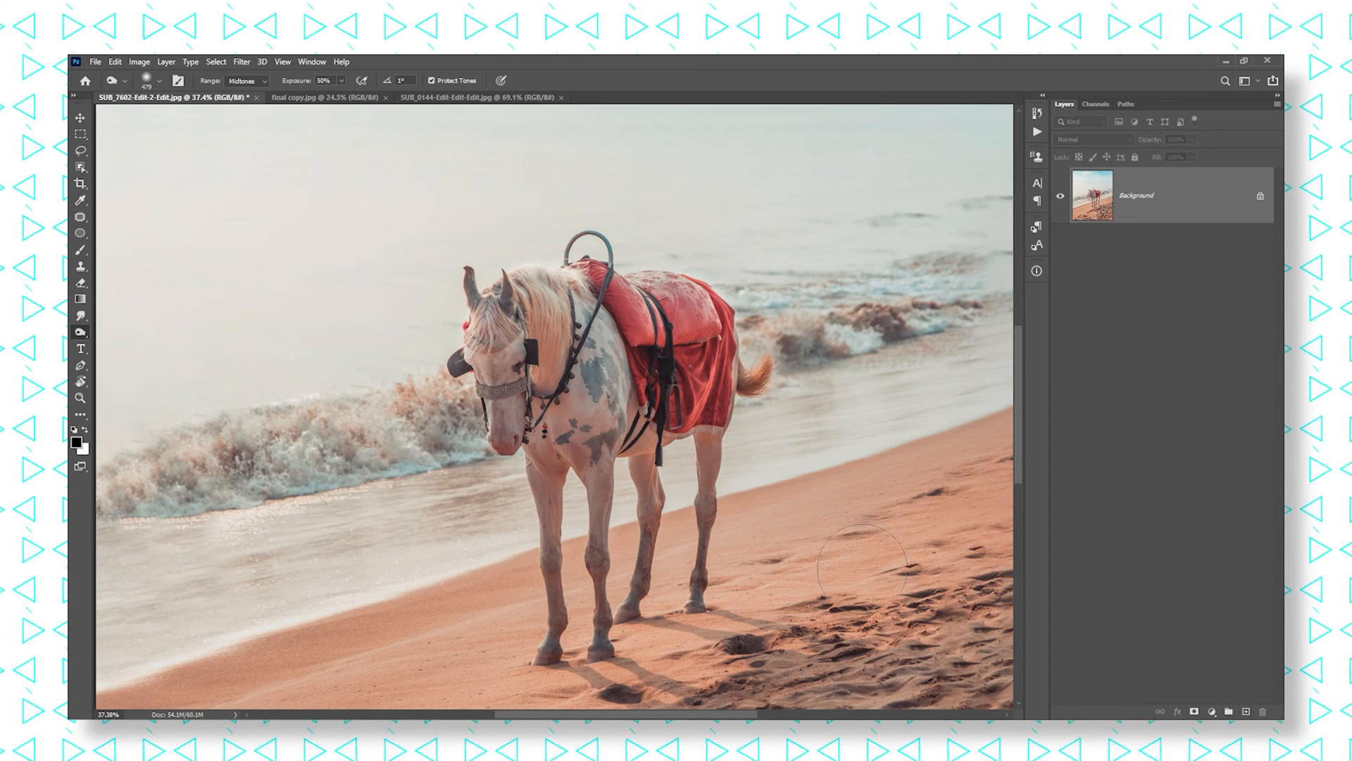
mouse_move(1159, 557)
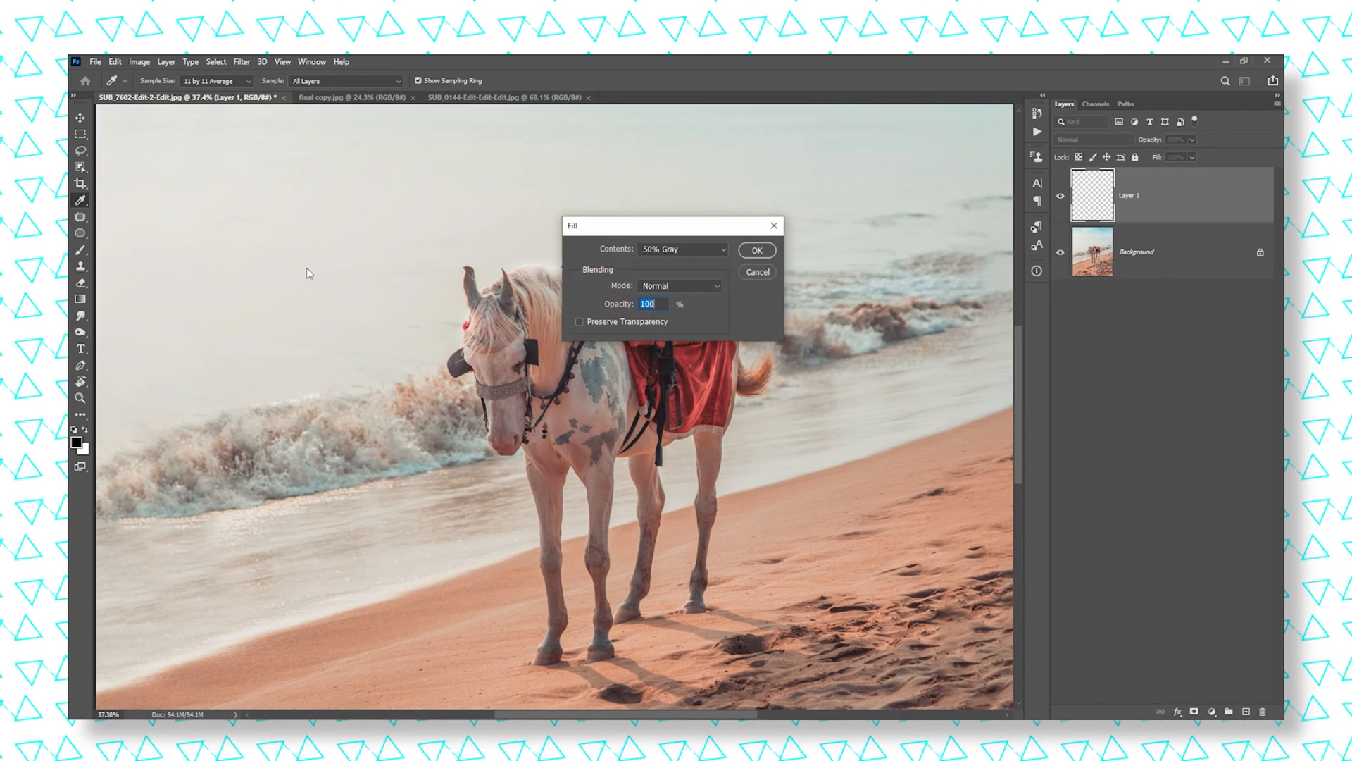
mouse_move(774, 326)
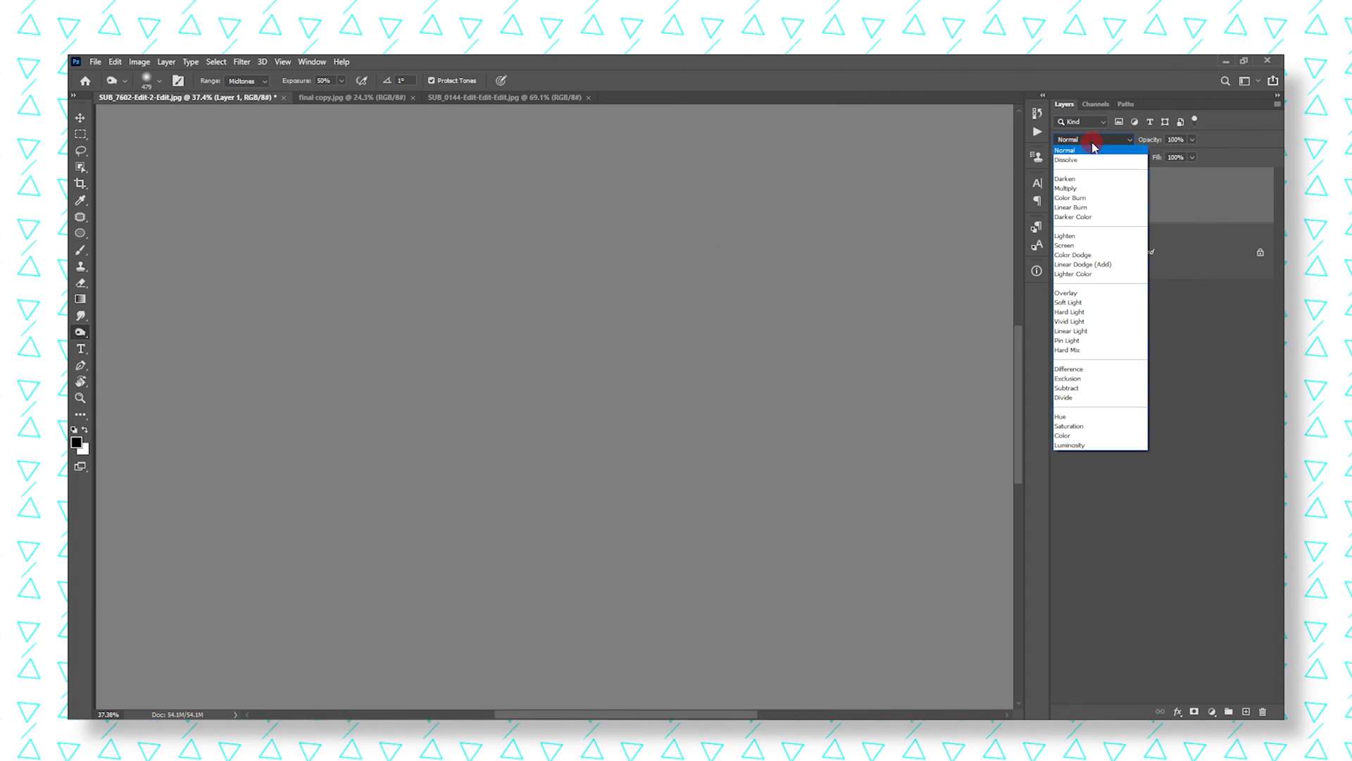
Step: Blend the 50% gray layer as Overlay and burn darker areas onto it over the horse
left_click(1065, 293)
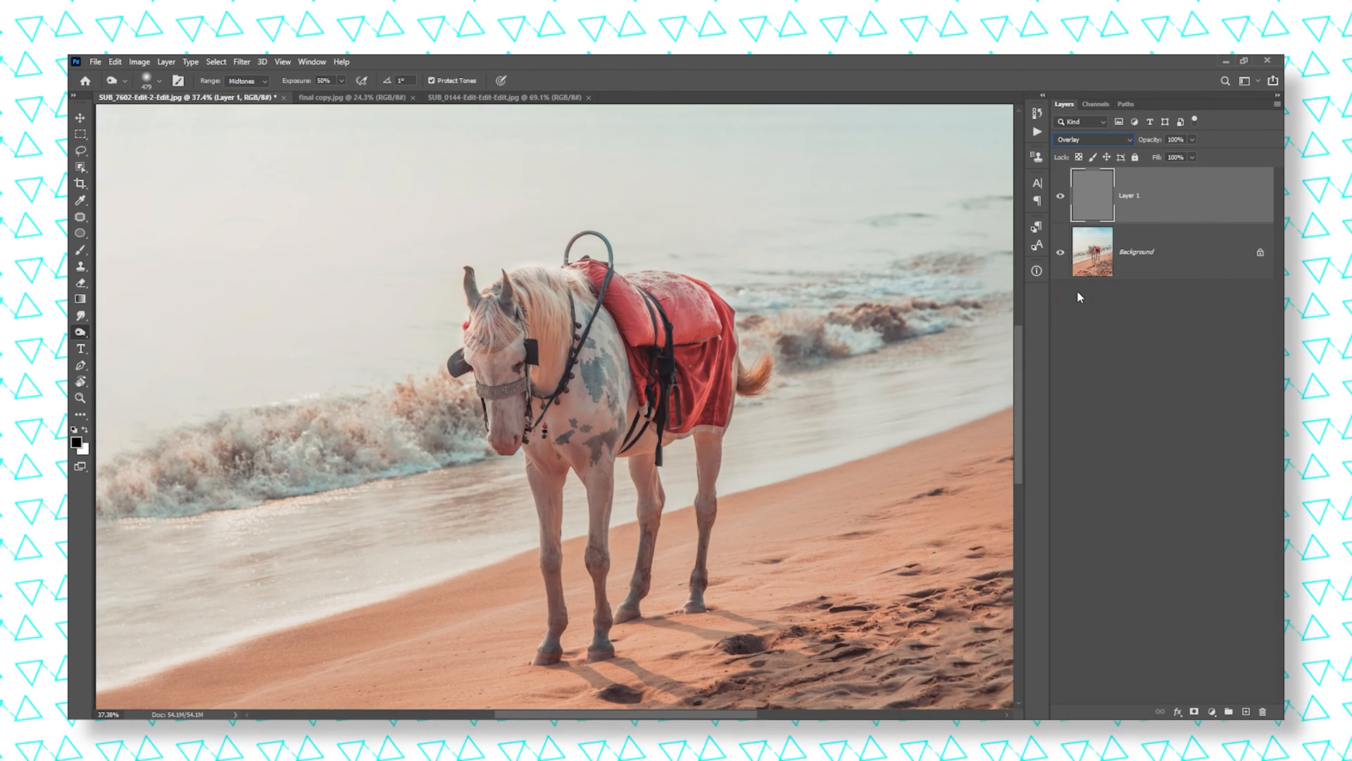
left_click(1061, 198)
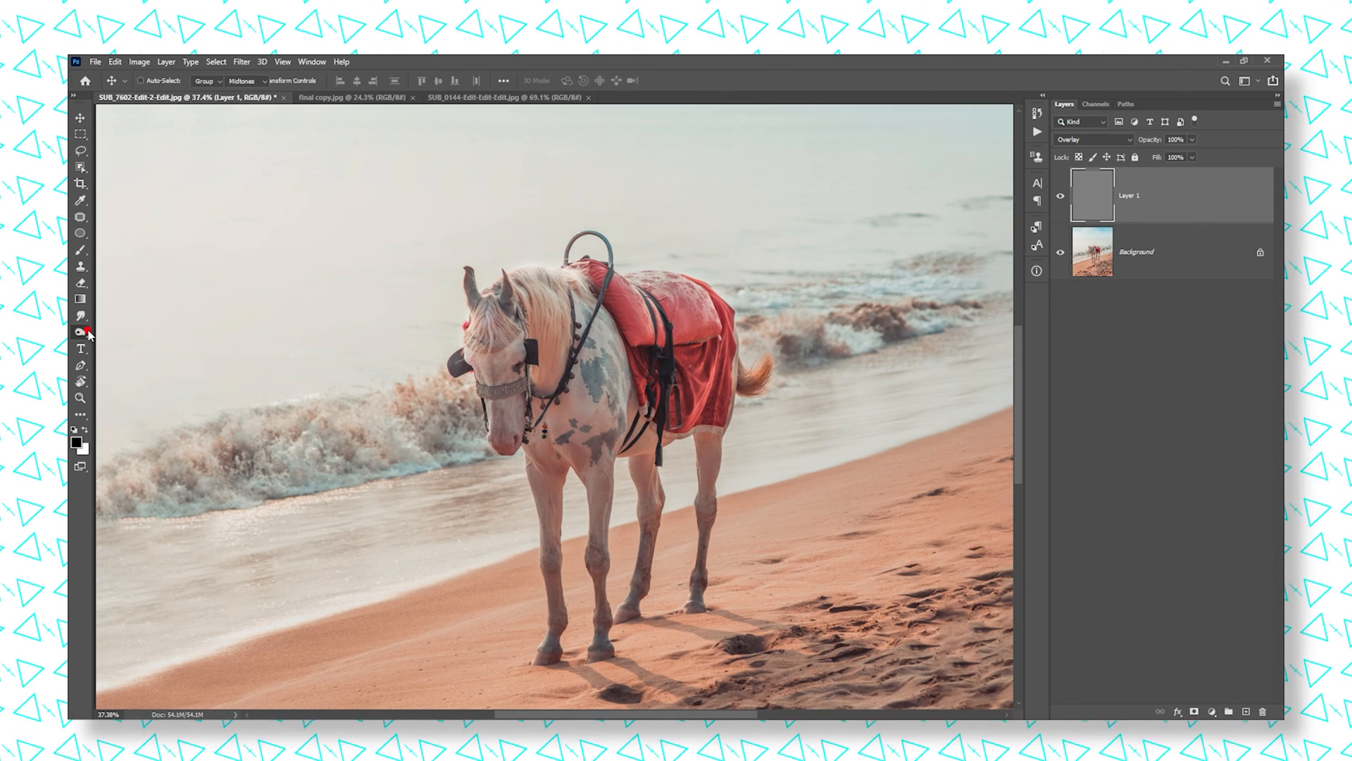
left_click(80, 333)
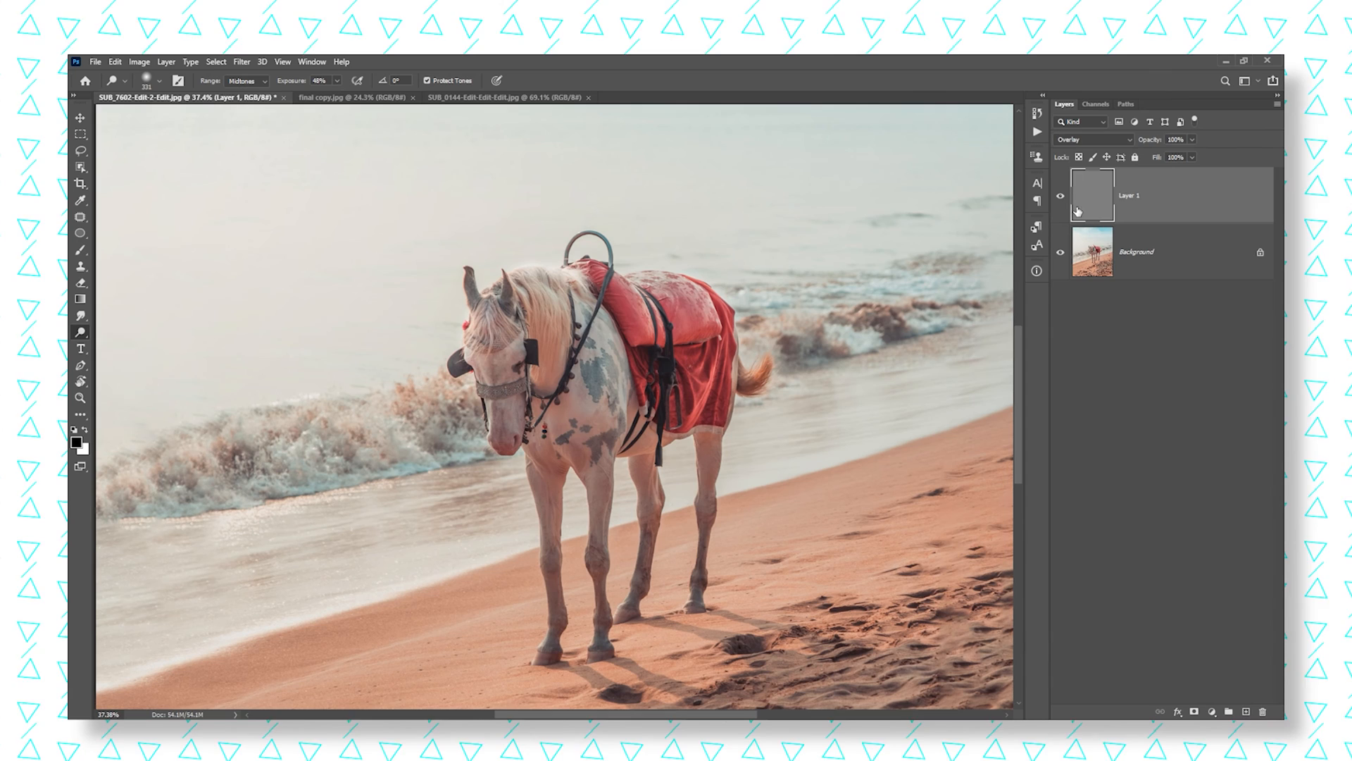
left_click(496, 354)
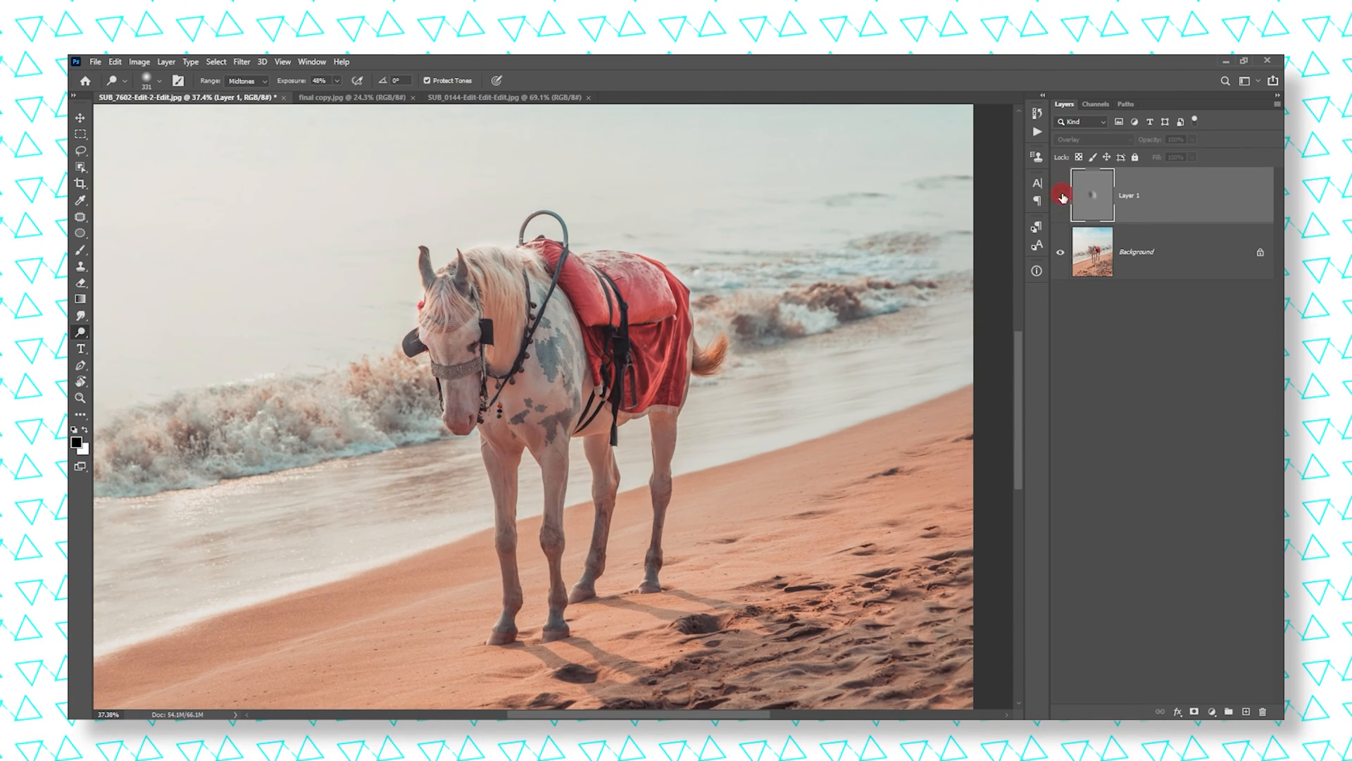
Step: Toggle the gray layer to compare, then lower its opacity to 74%
left_click(1061, 196)
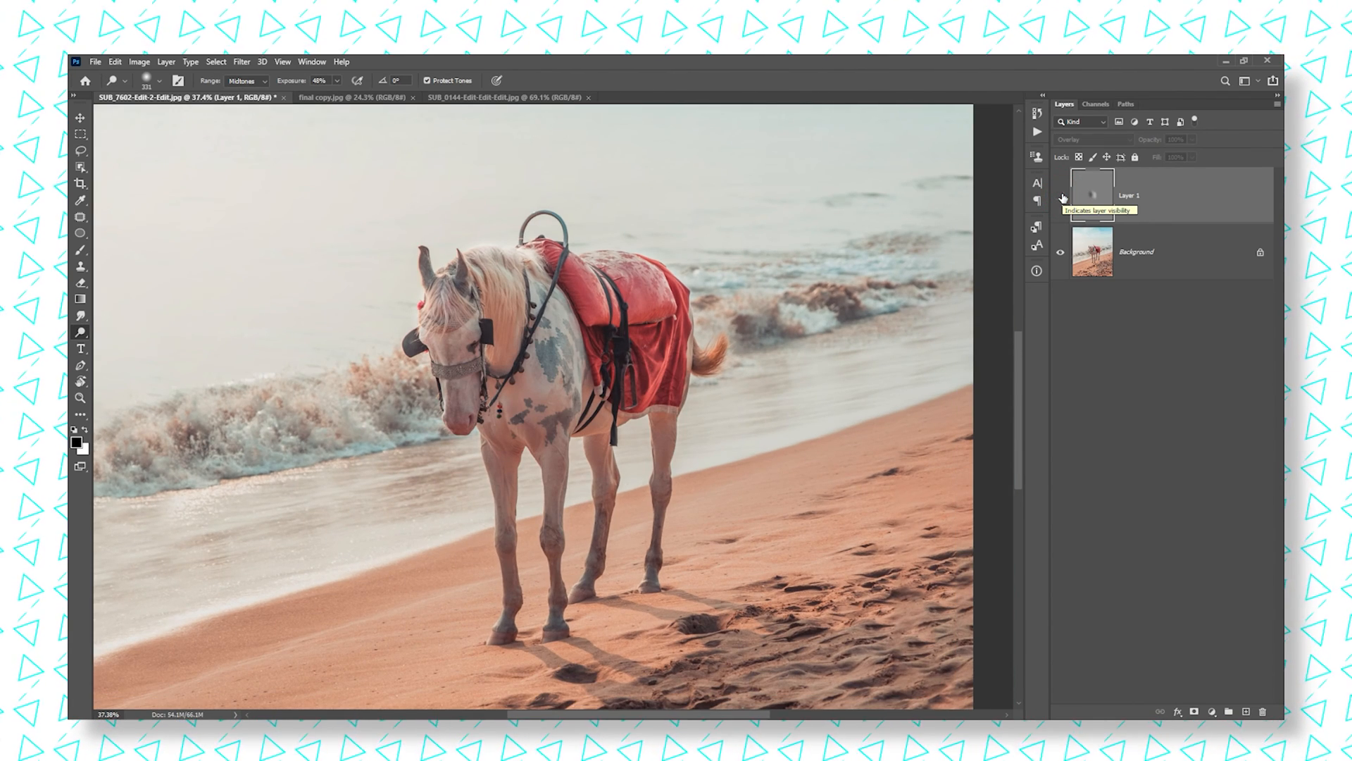
left_click(1059, 195)
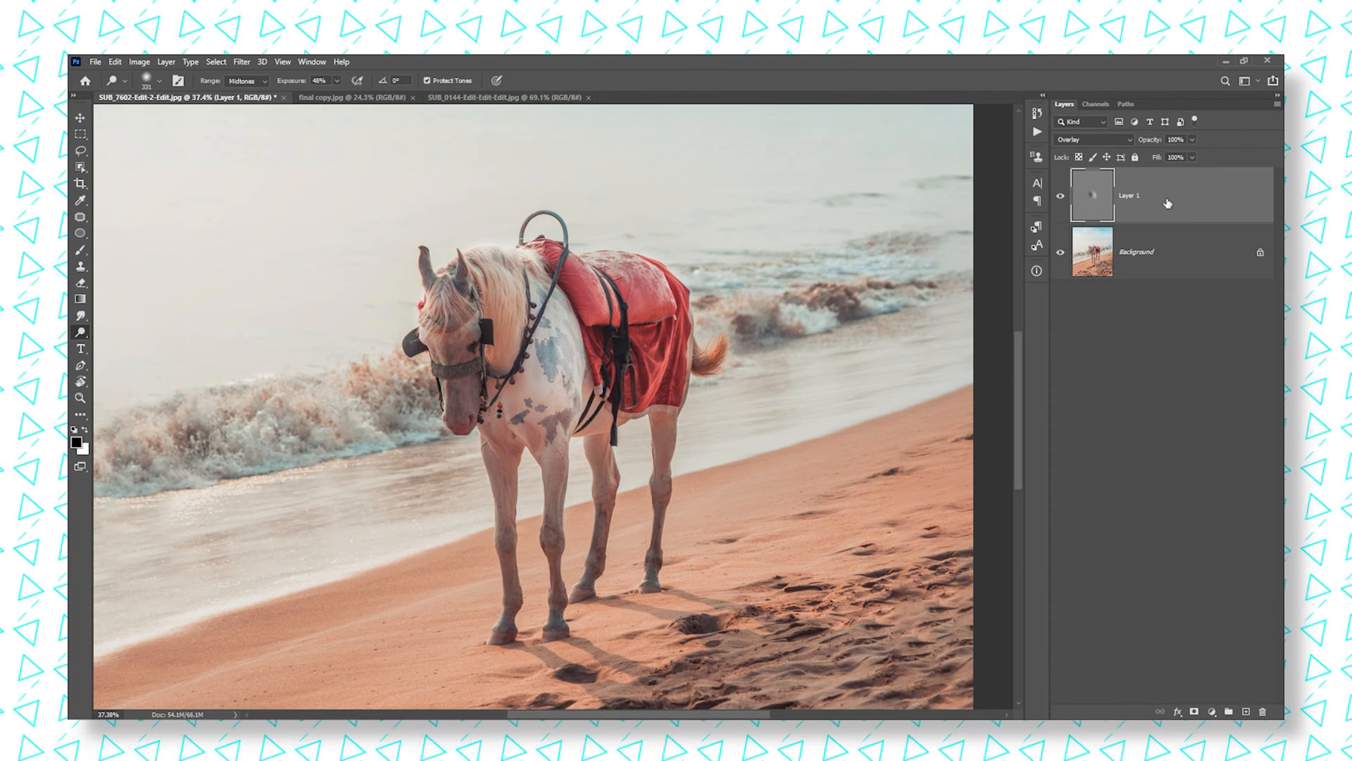
left_click(1150, 140)
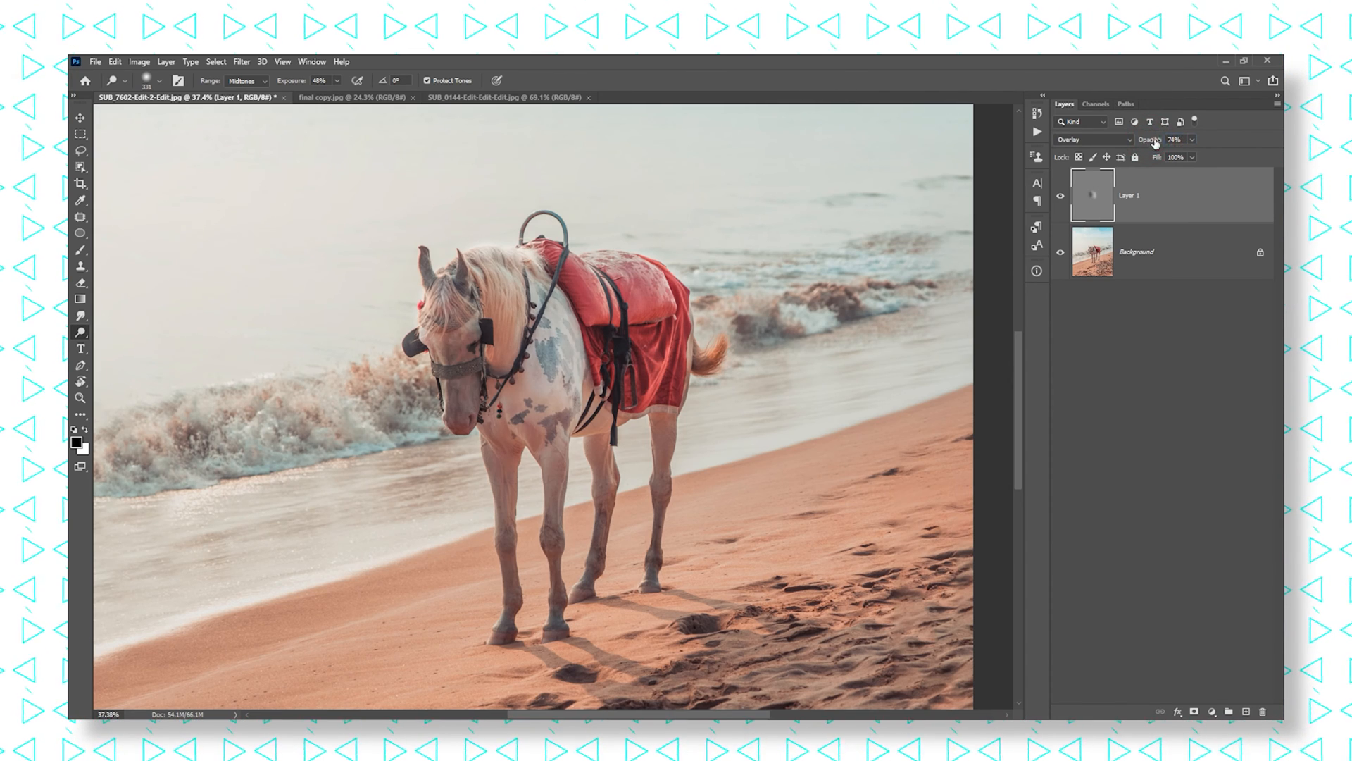
left_click_drag(1191, 140, 1155, 140)
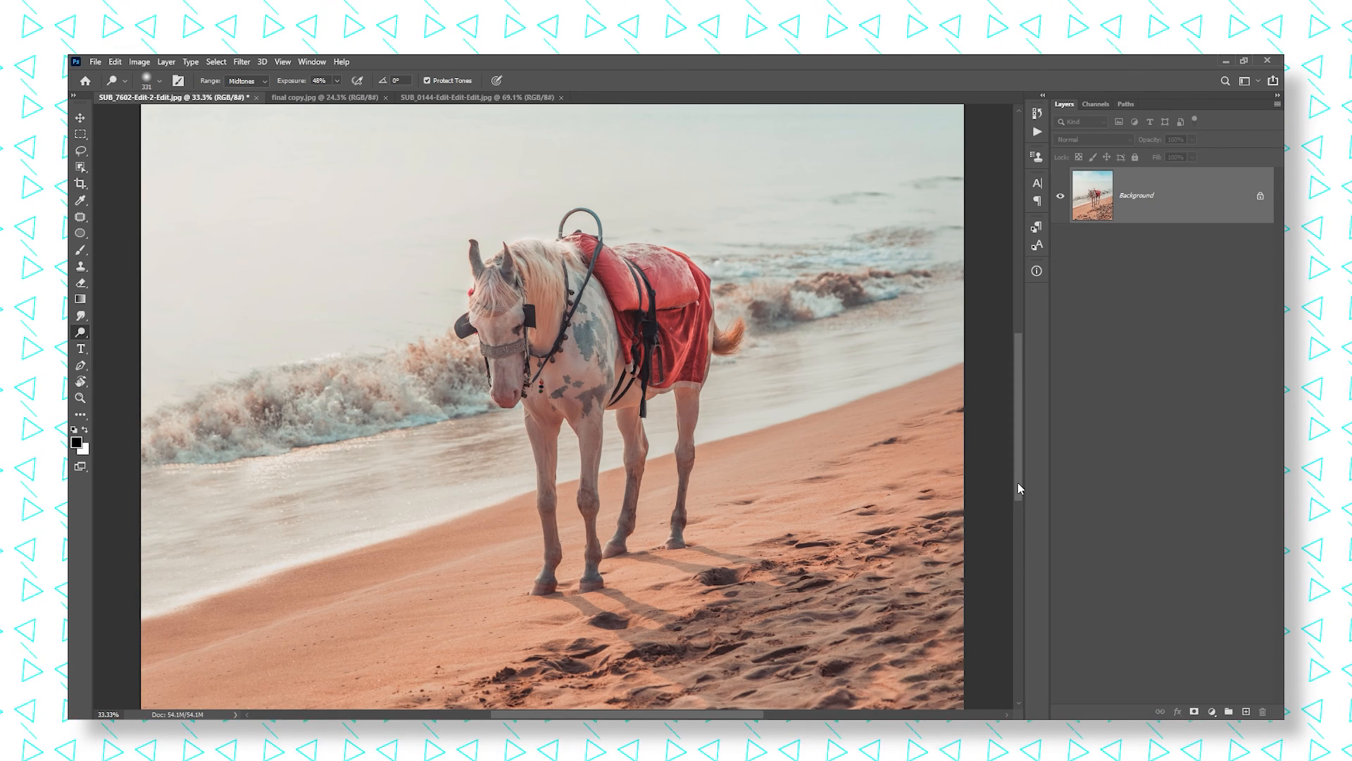
mouse_move(1053, 516)
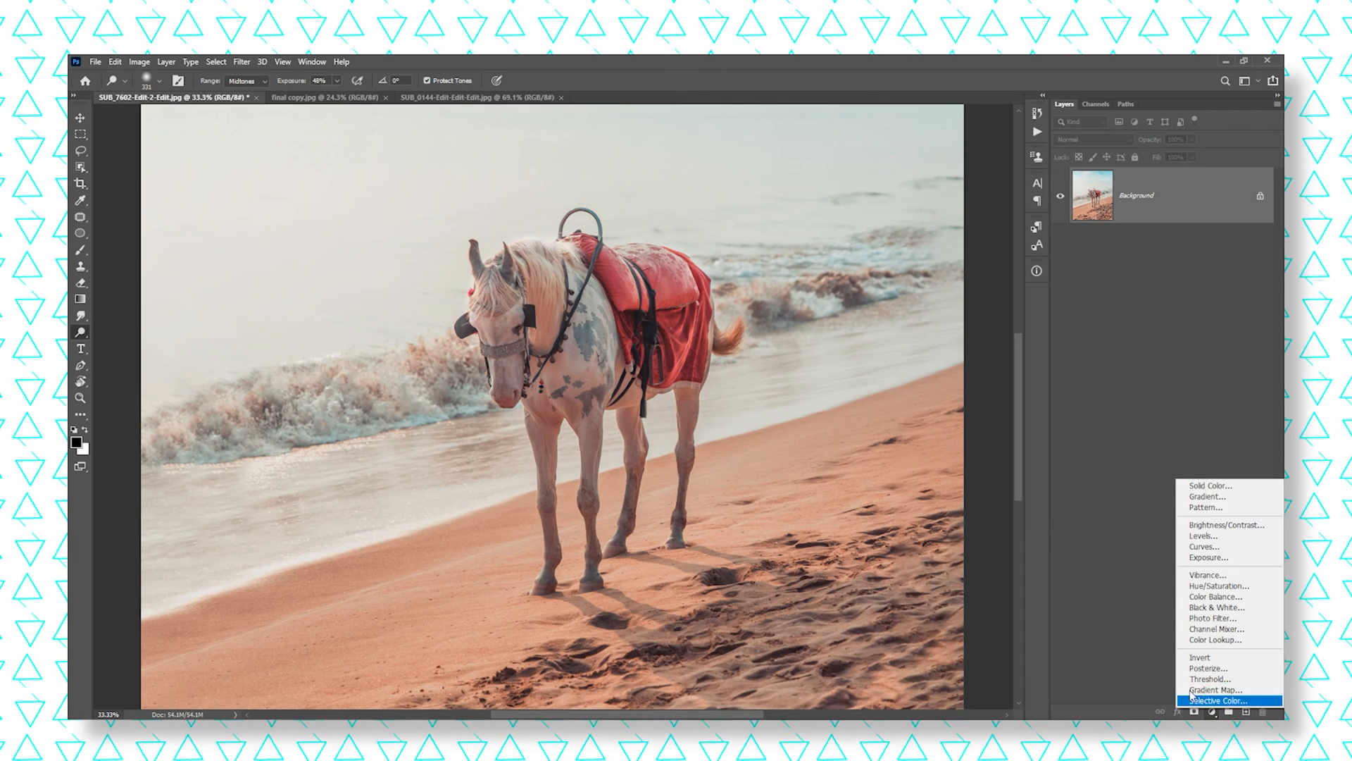
mouse_move(1216, 596)
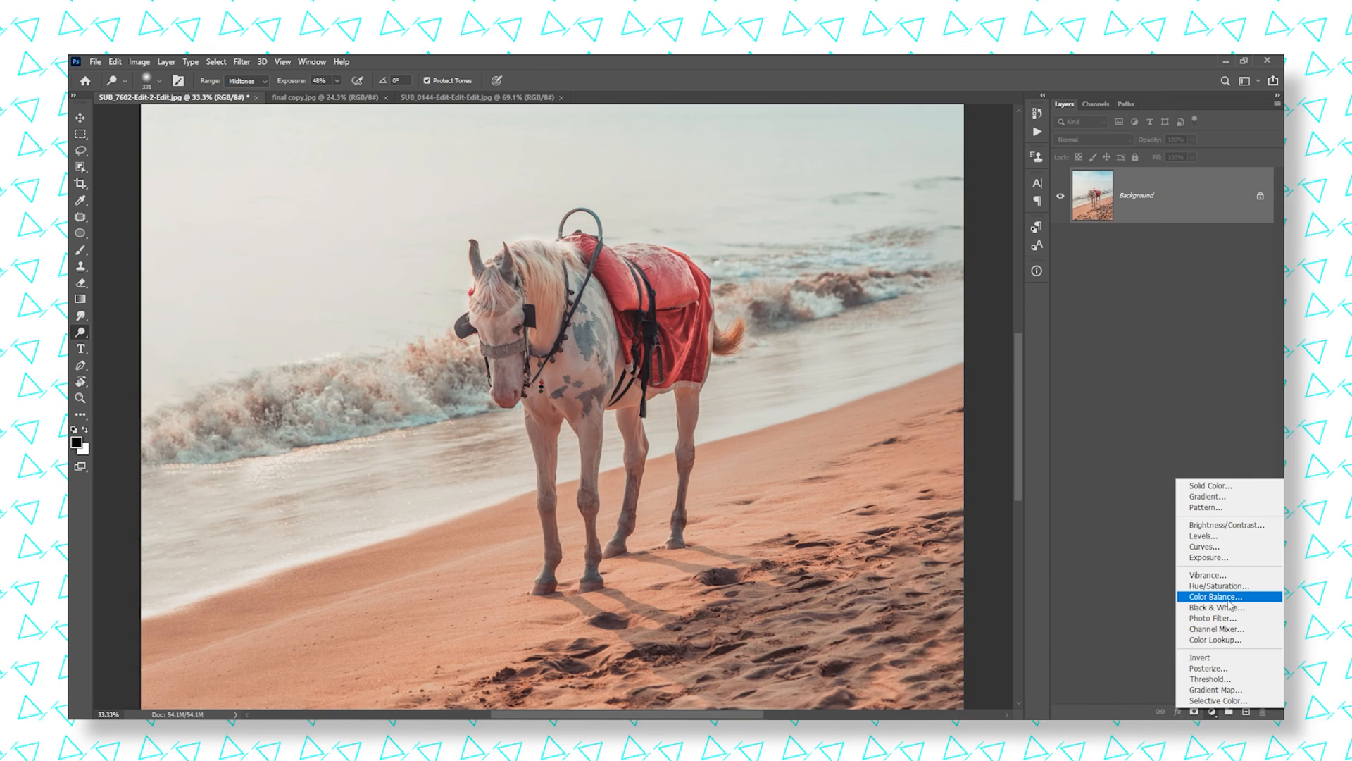
mouse_move(1216, 586)
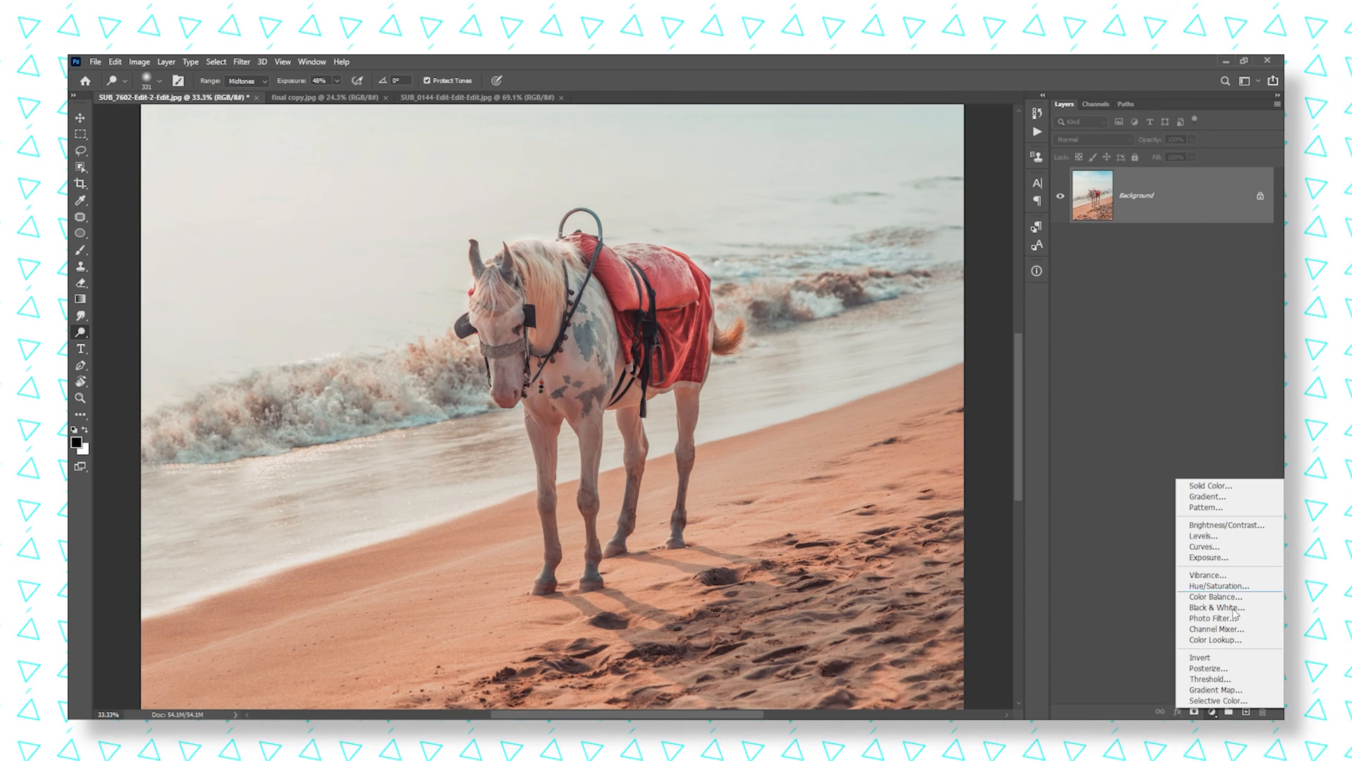
mouse_move(1216, 607)
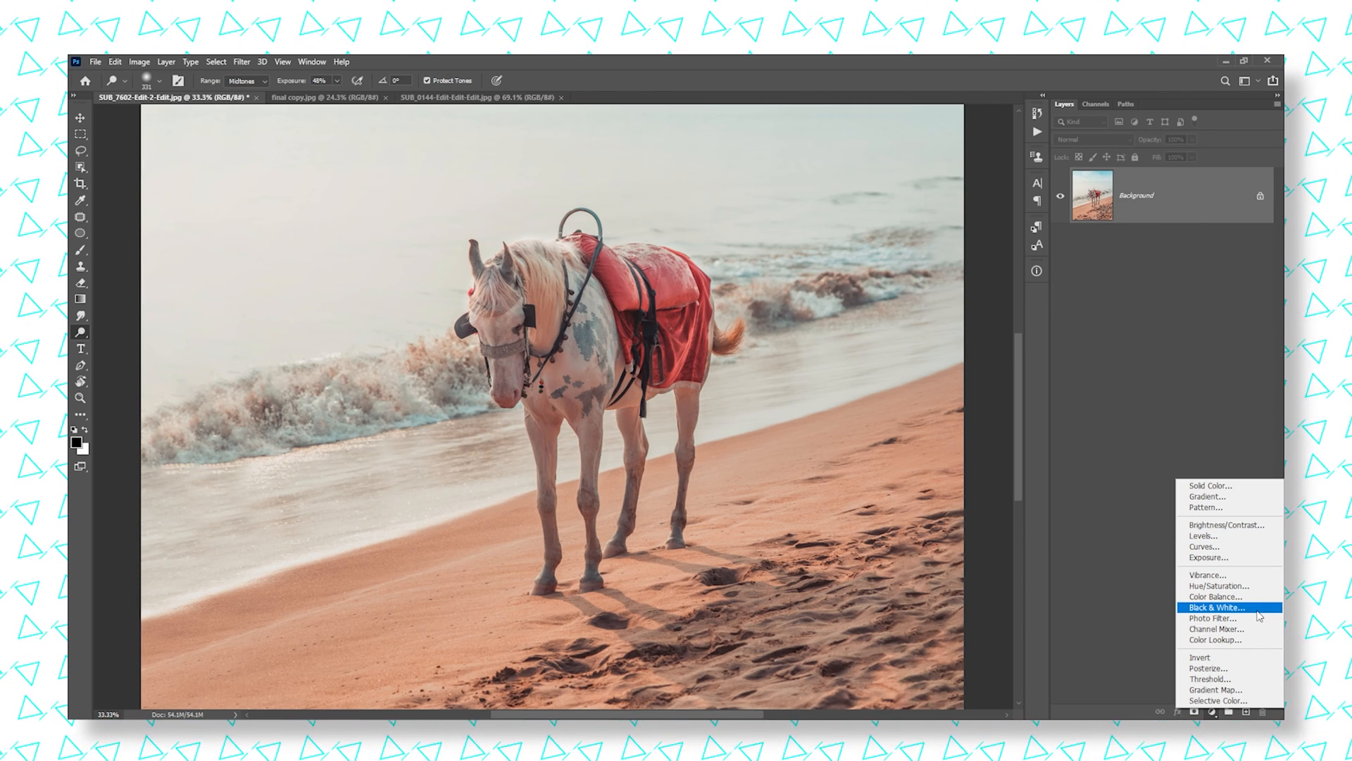
mouse_move(1216, 715)
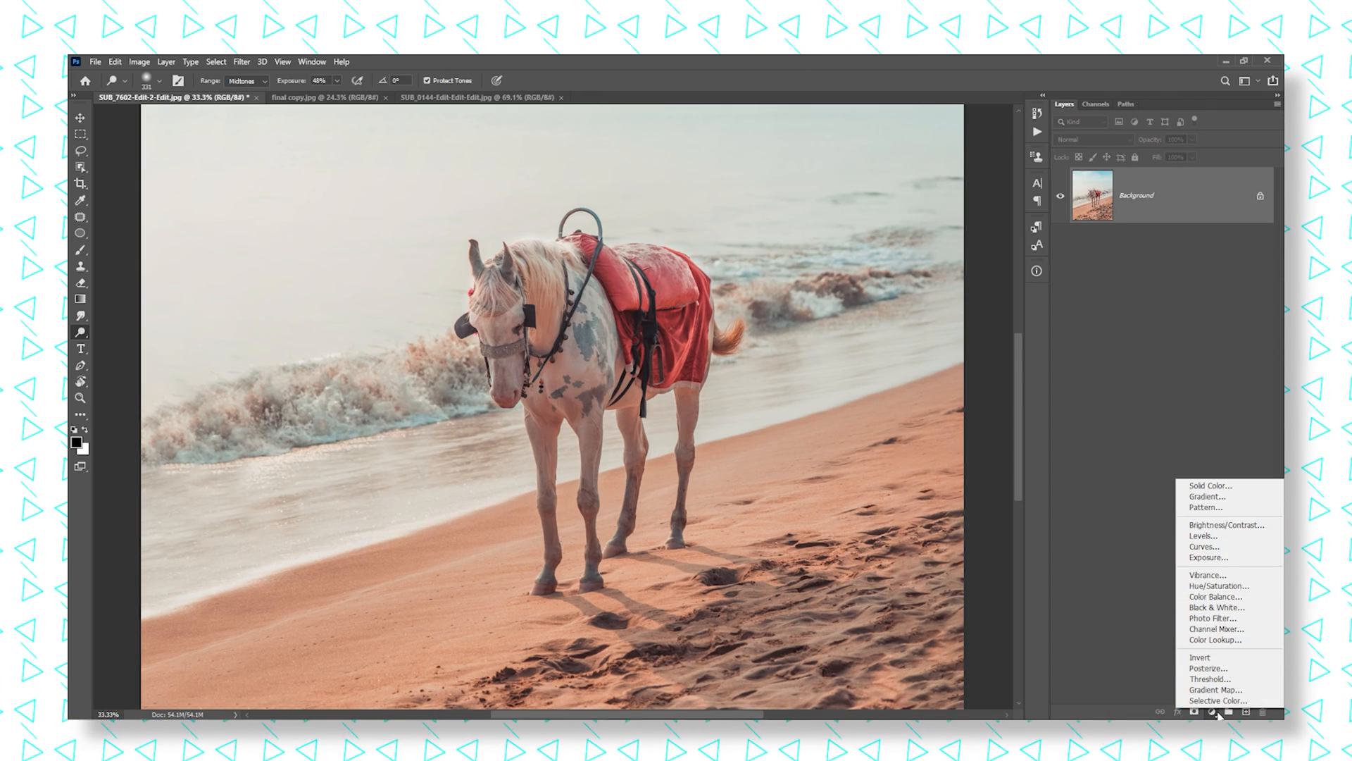
Step: Add a Black & White adjustment layer and set its blend mode to Luminosity
left_click(1216, 608)
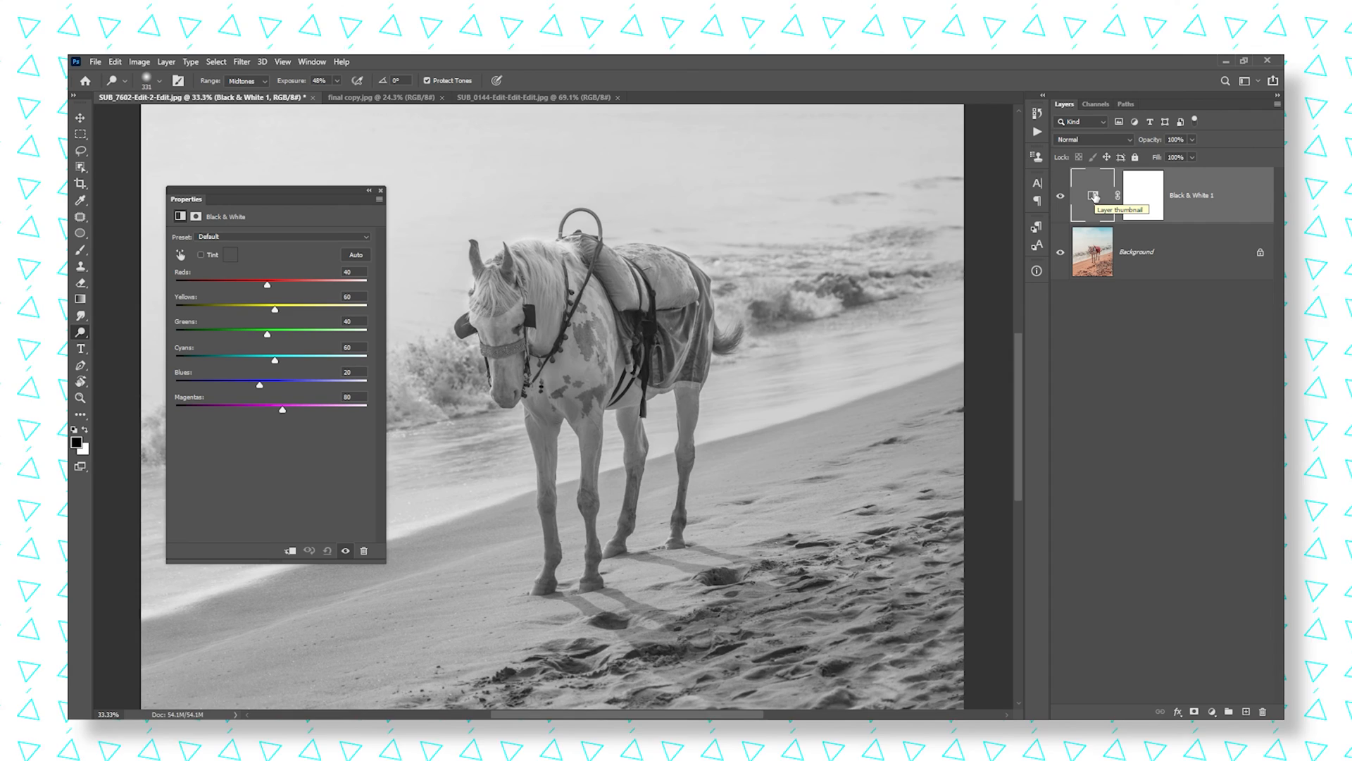
left_click(1096, 140)
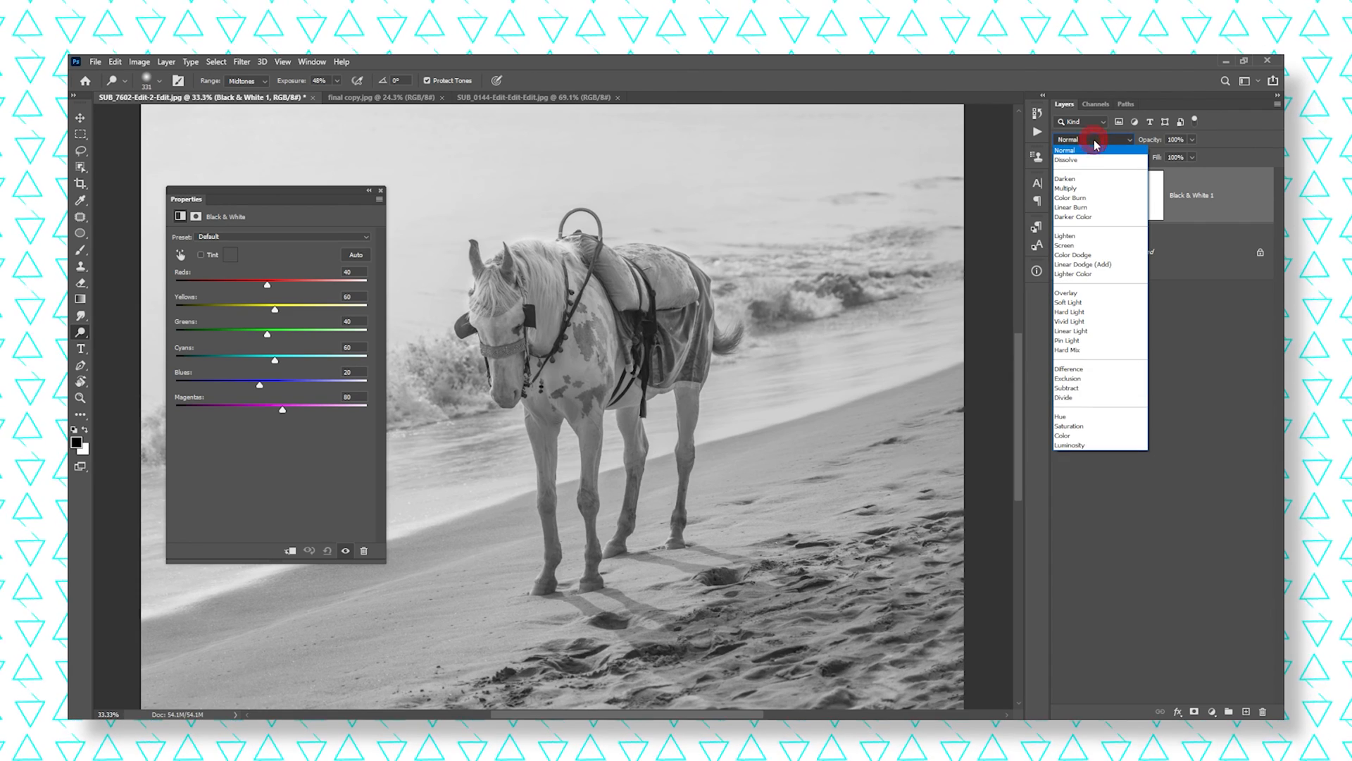
left_click(1070, 446)
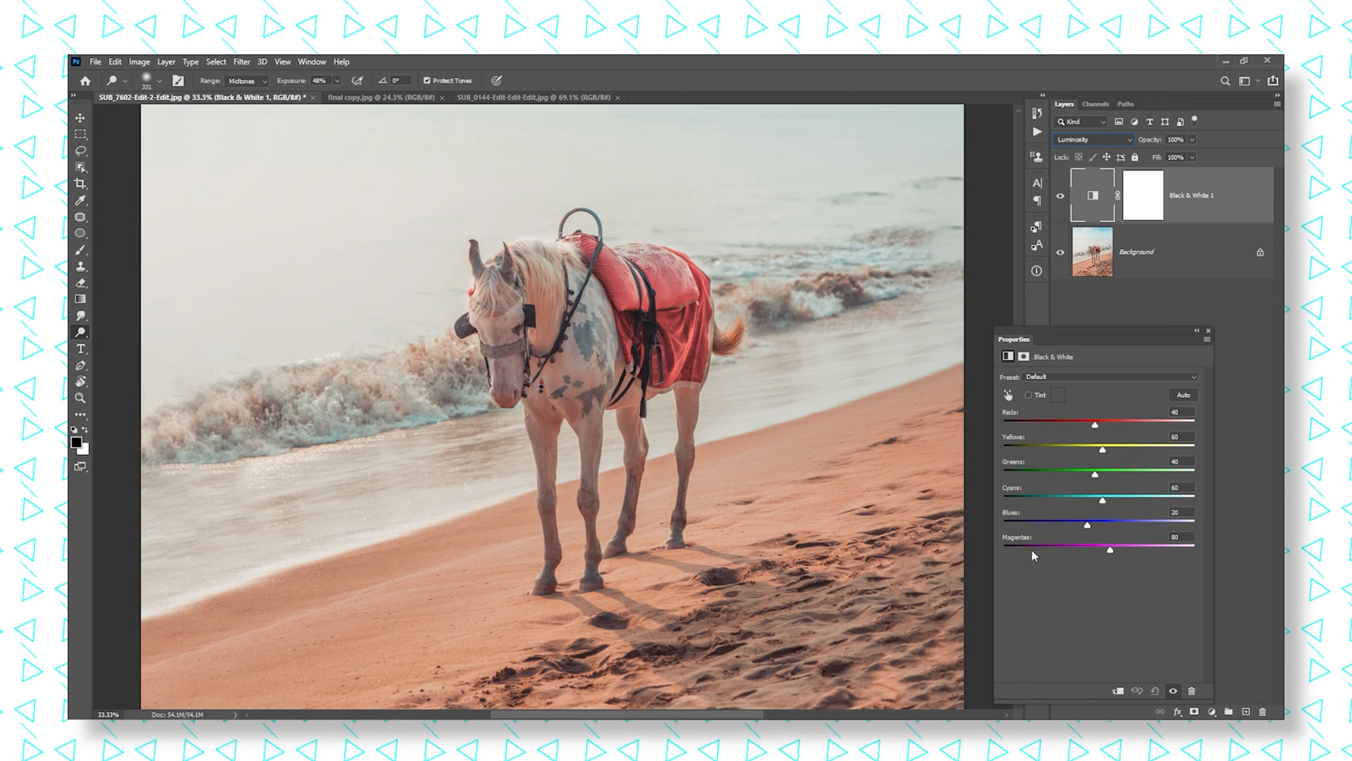
mouse_move(1107, 598)
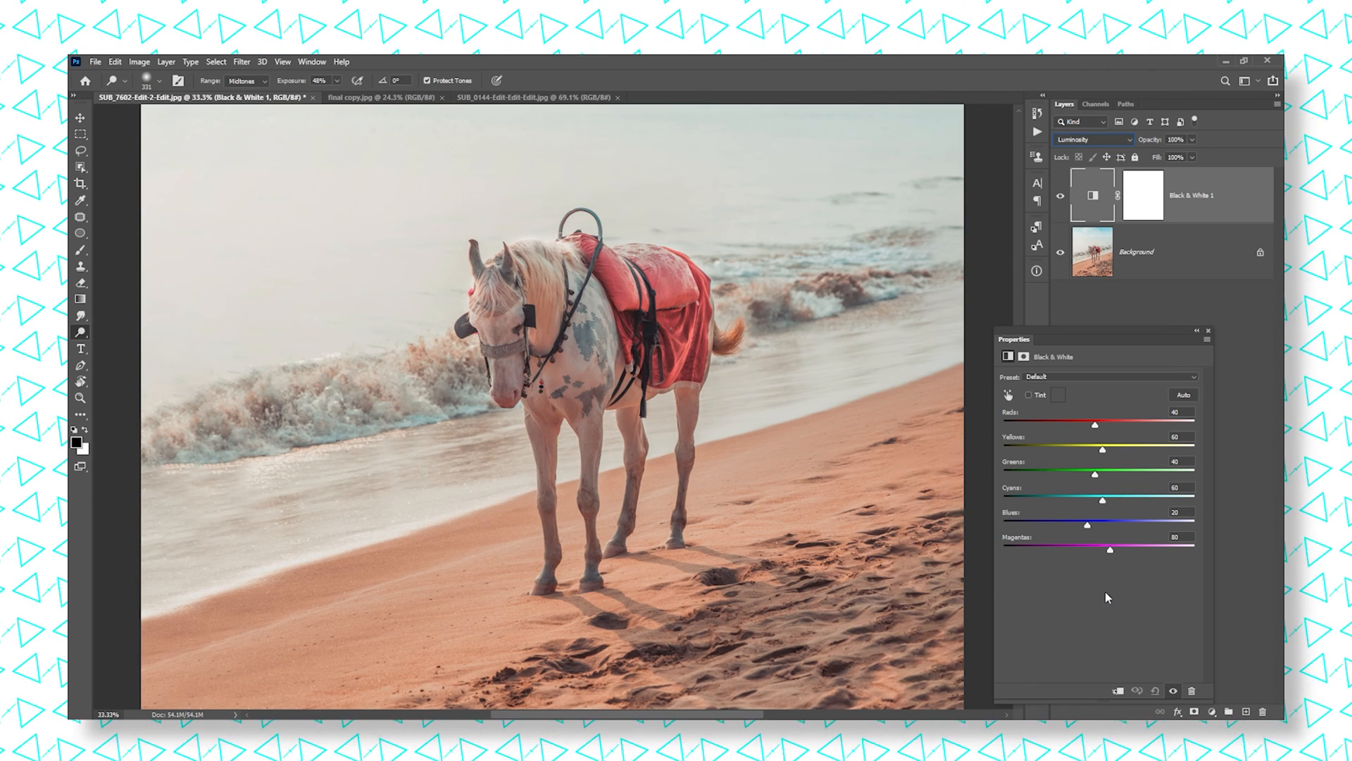
mouse_move(1096, 586)
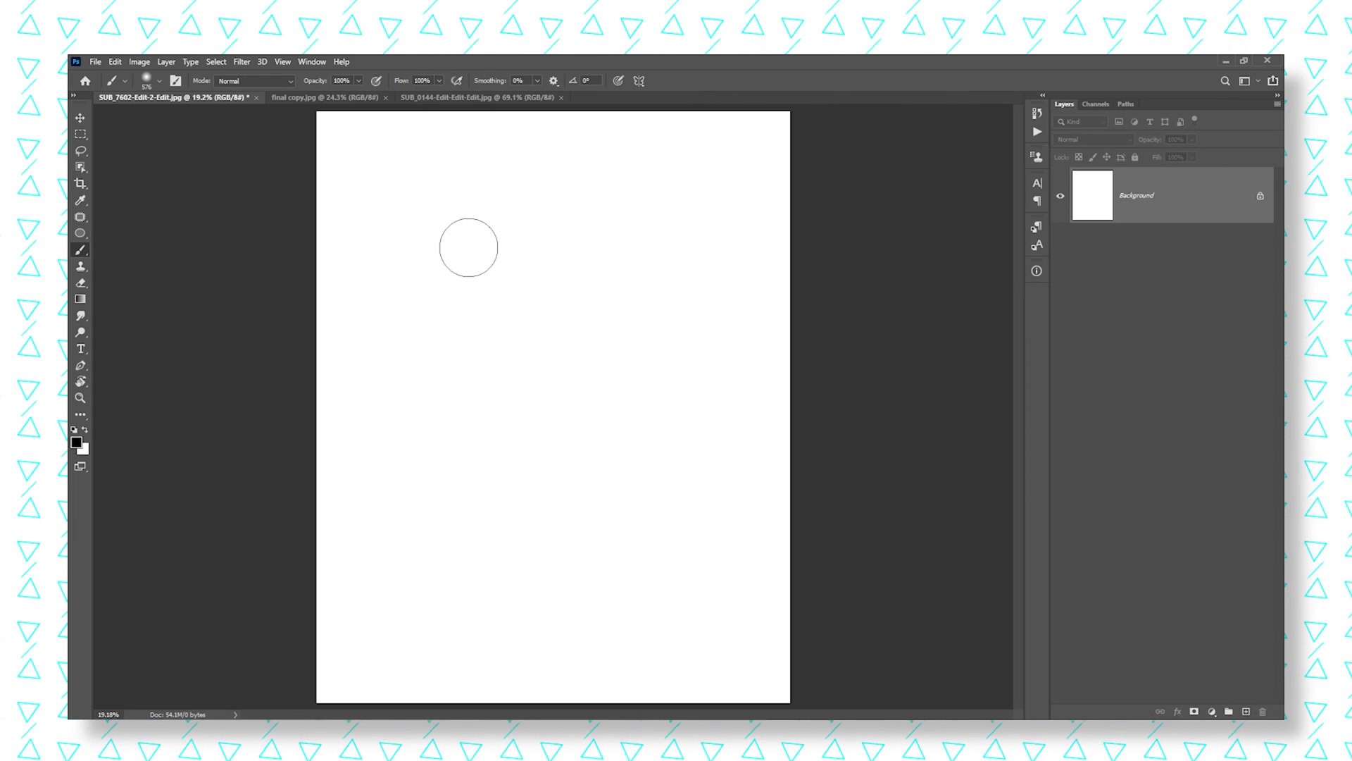
mouse_move(397, 217)
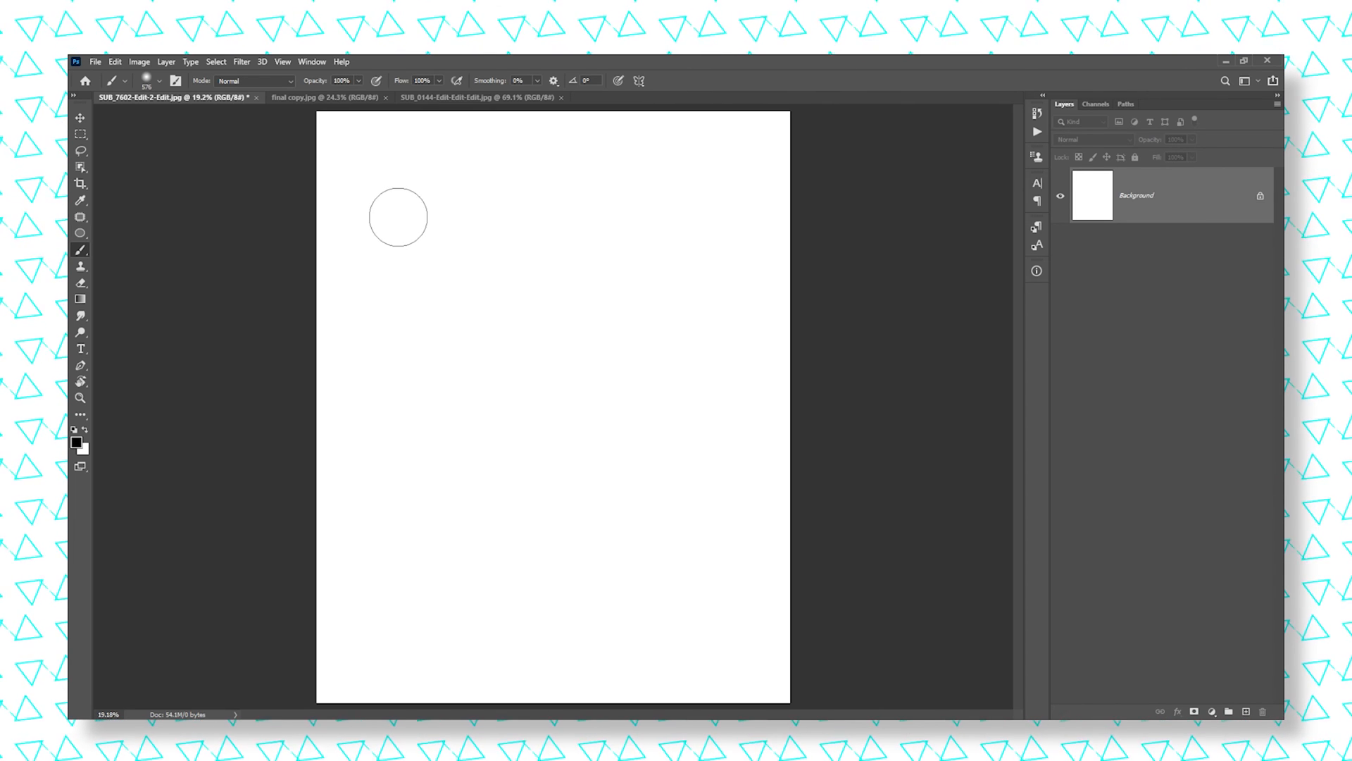
Step: Paint black test dots, one hard-edged and soft ones, switching brush hardness between them
left_click(390, 223)
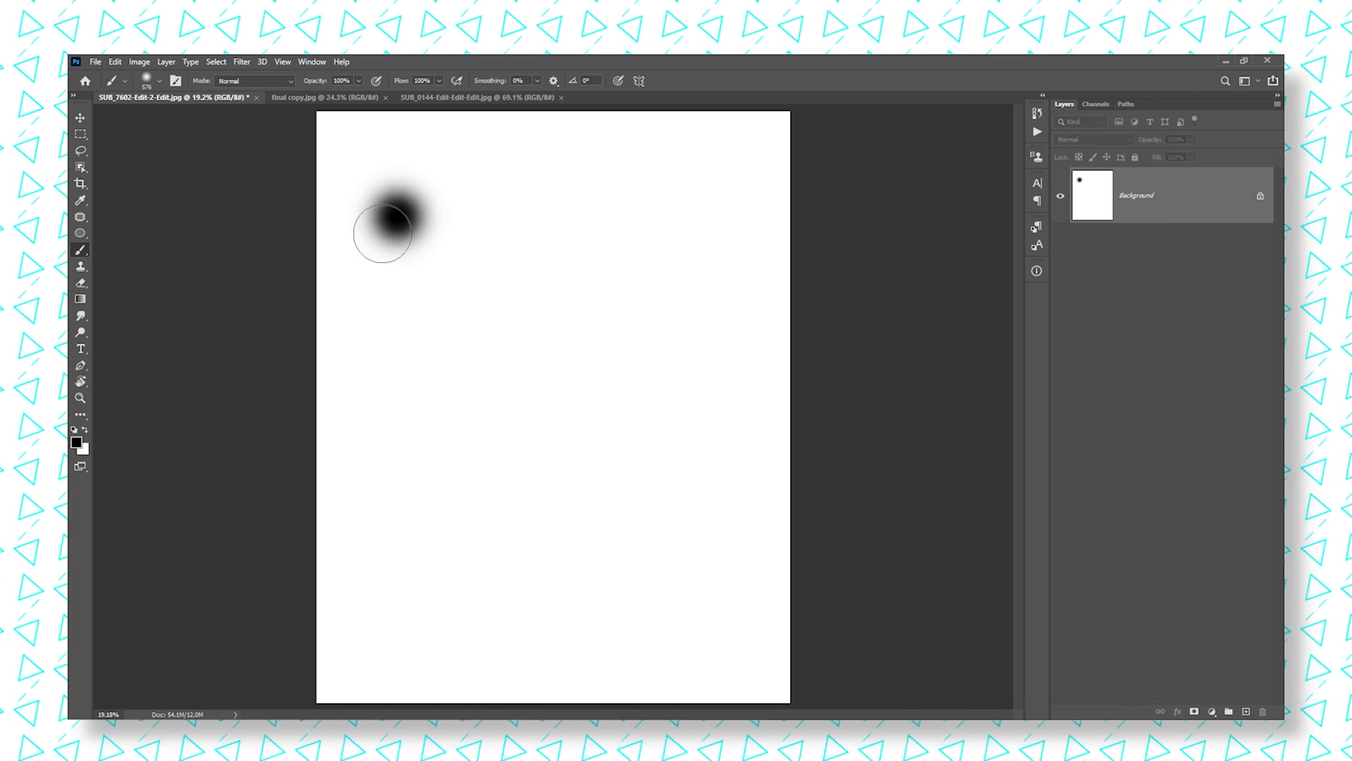
left_click(158, 81)
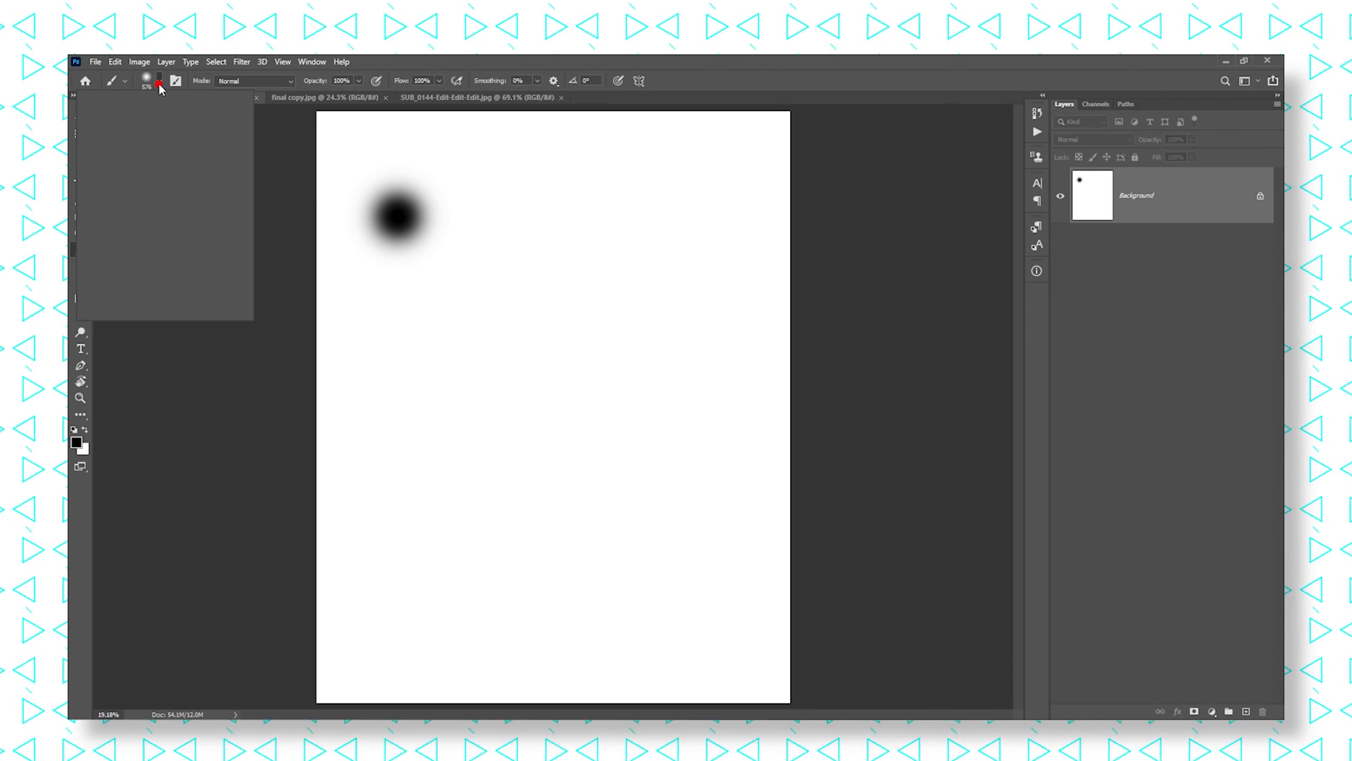
left_click(146, 81)
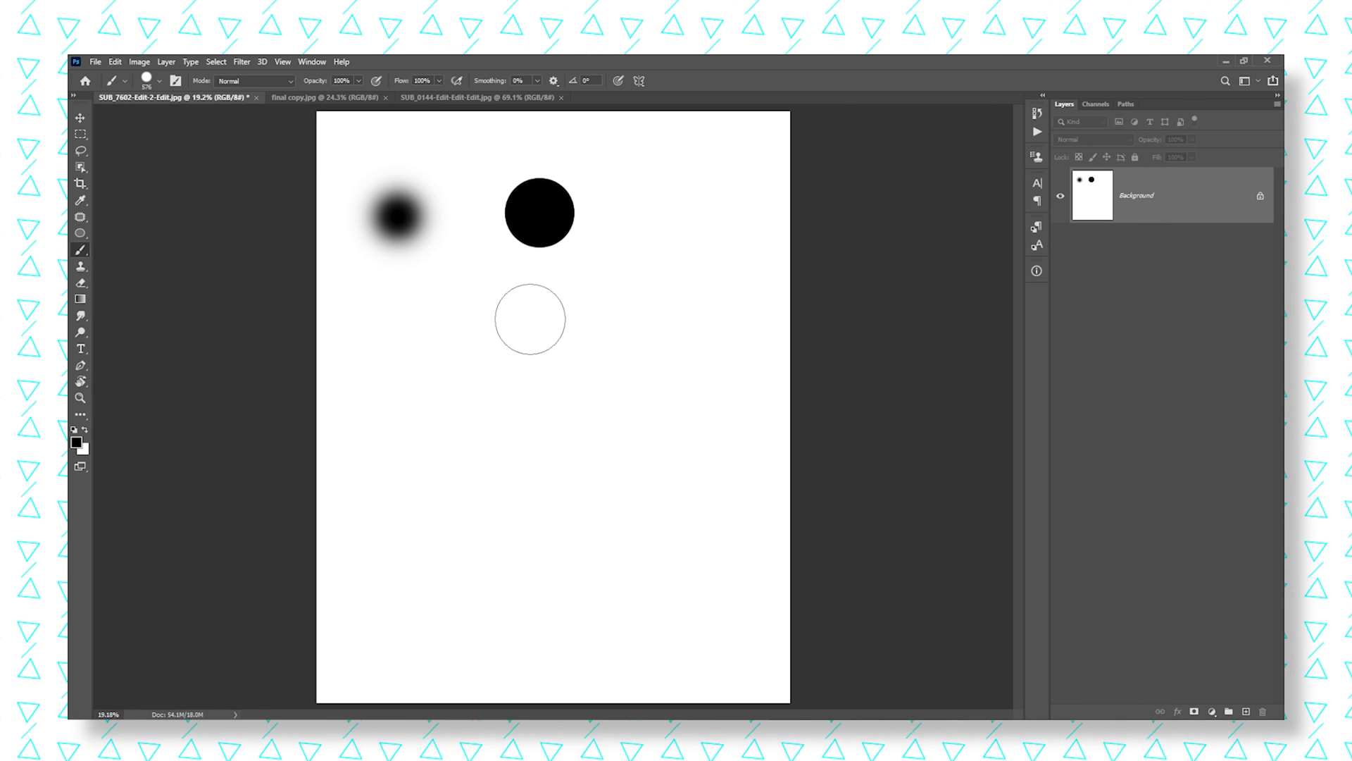
left_click_drag(526, 318, 527, 198)
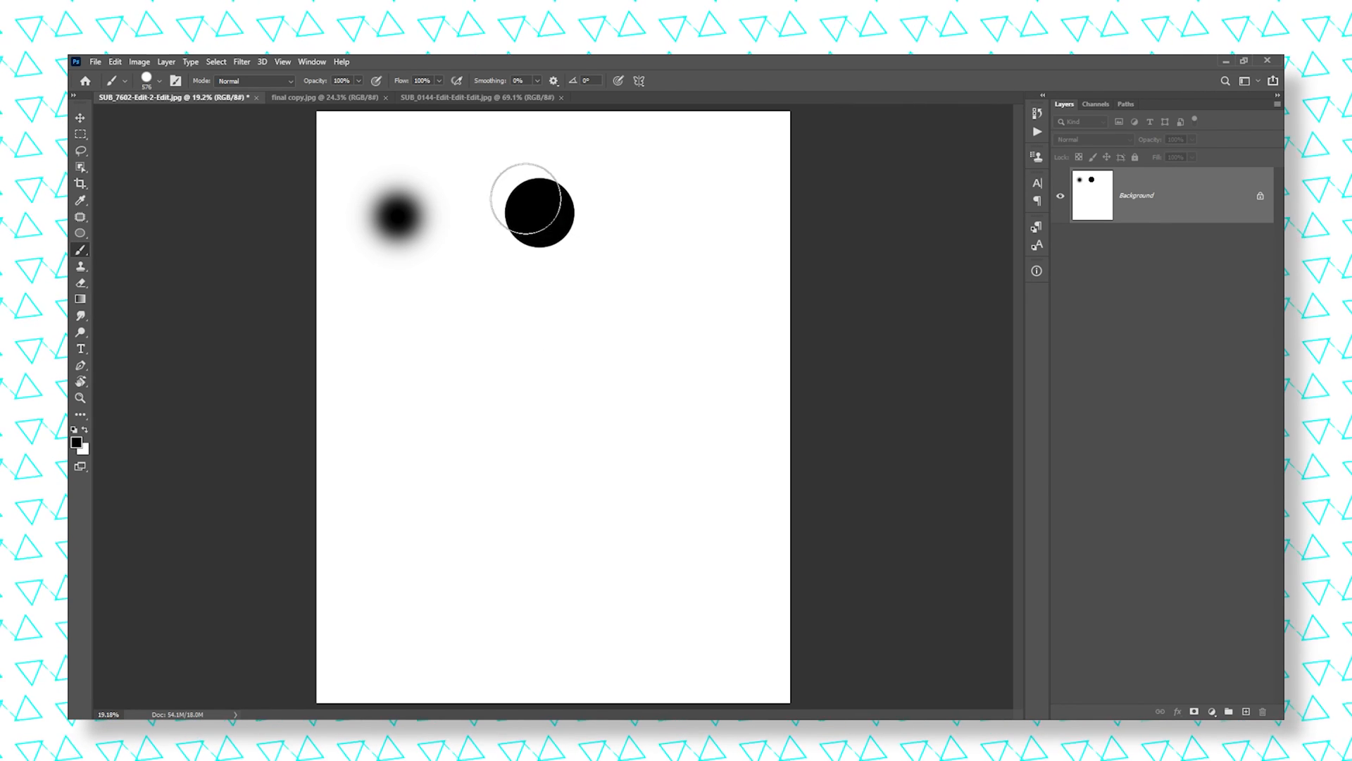
left_click(147, 81)
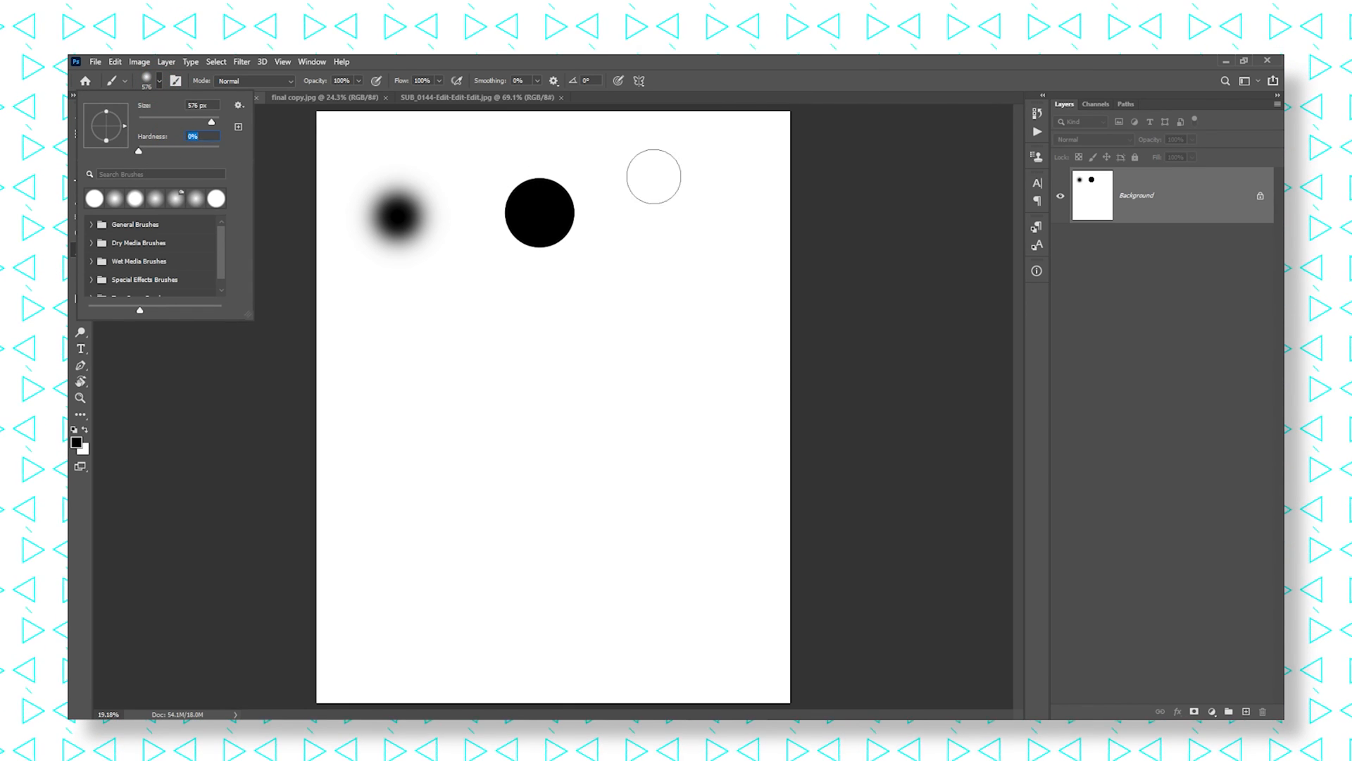
left_click(699, 228)
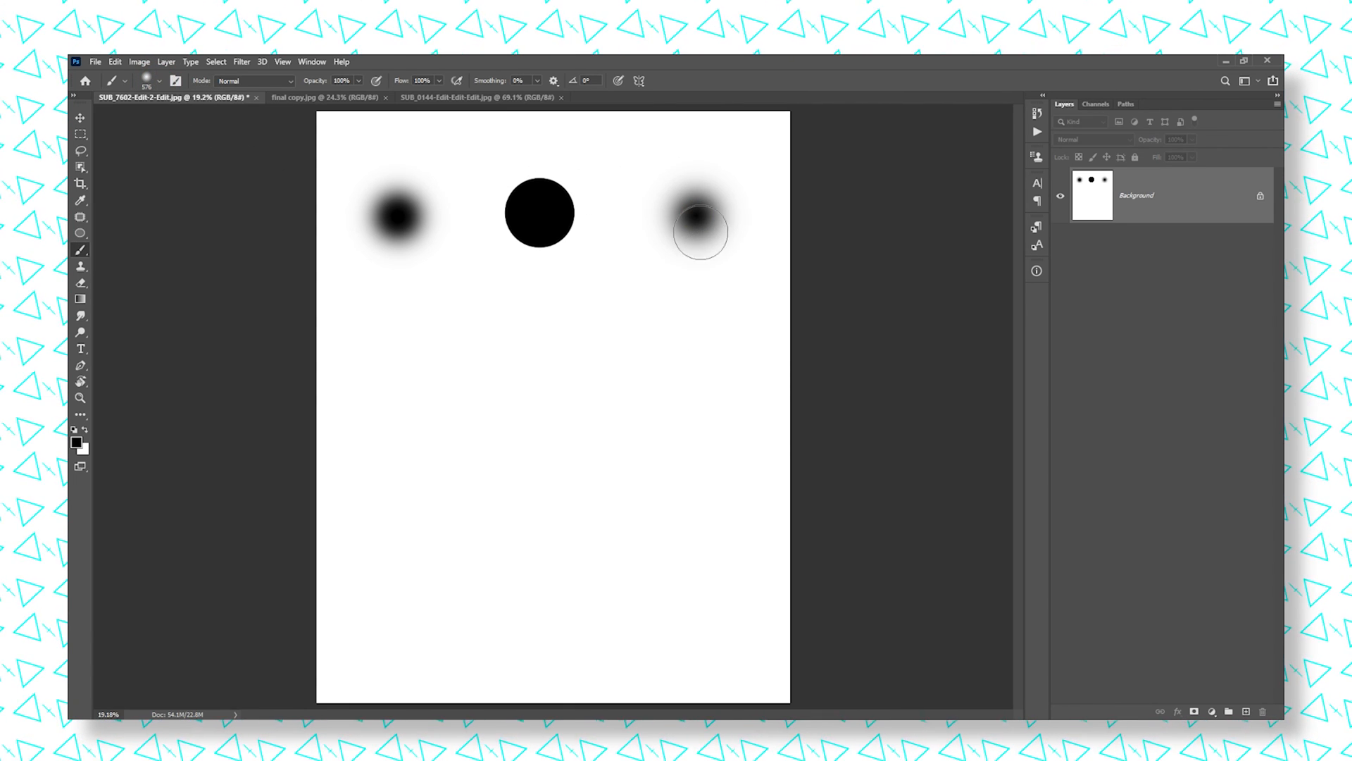
Step: Enlarge the brush to about 304 px, then resize size and hardness directly on the canvas
left_click(147, 80)
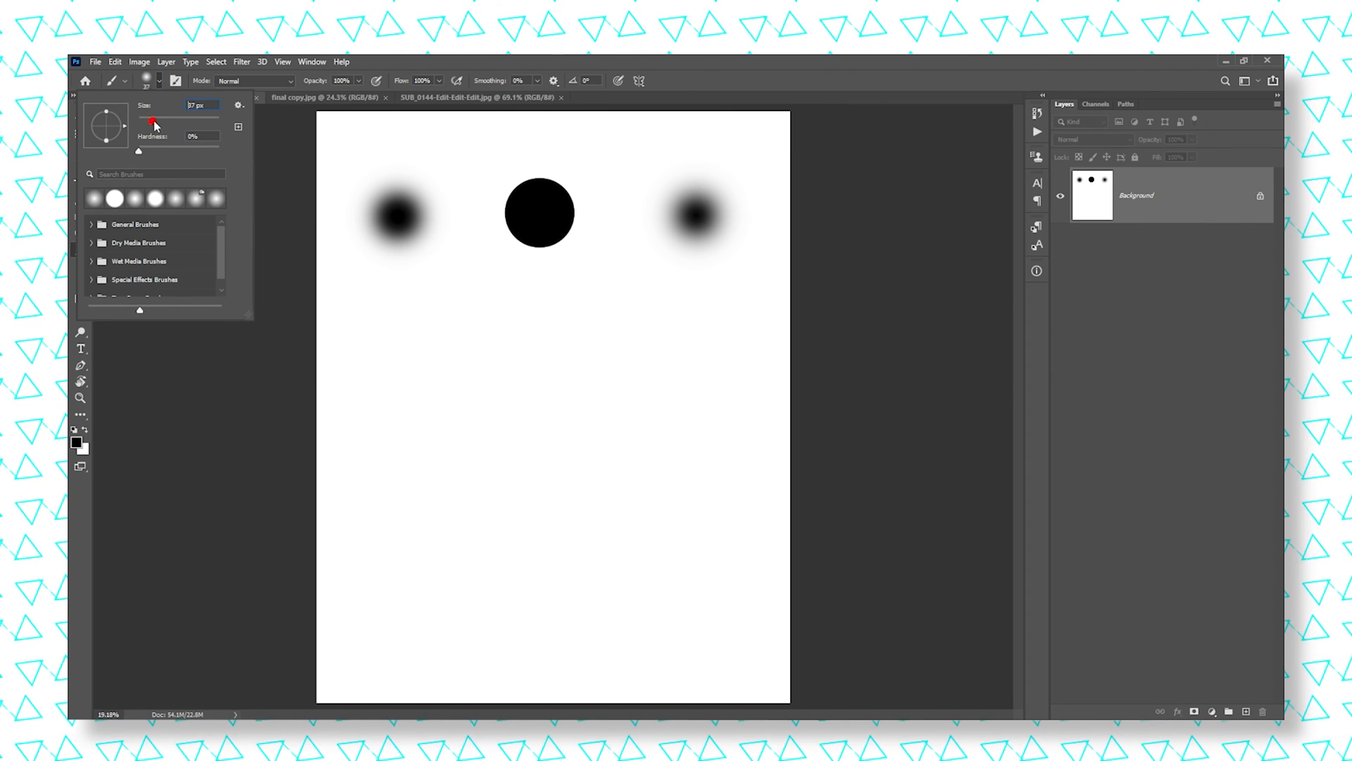
left_click_drag(154, 117, 182, 117)
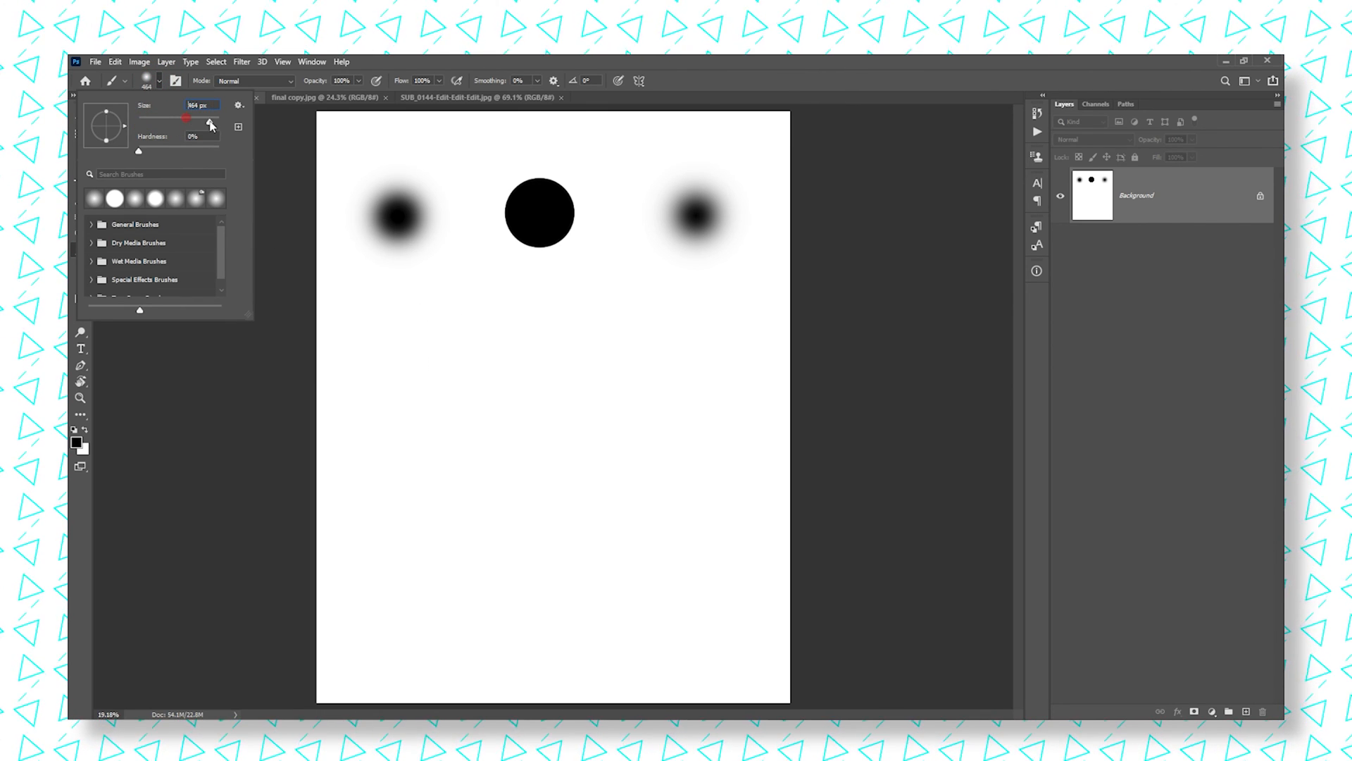
left_click(414, 337)
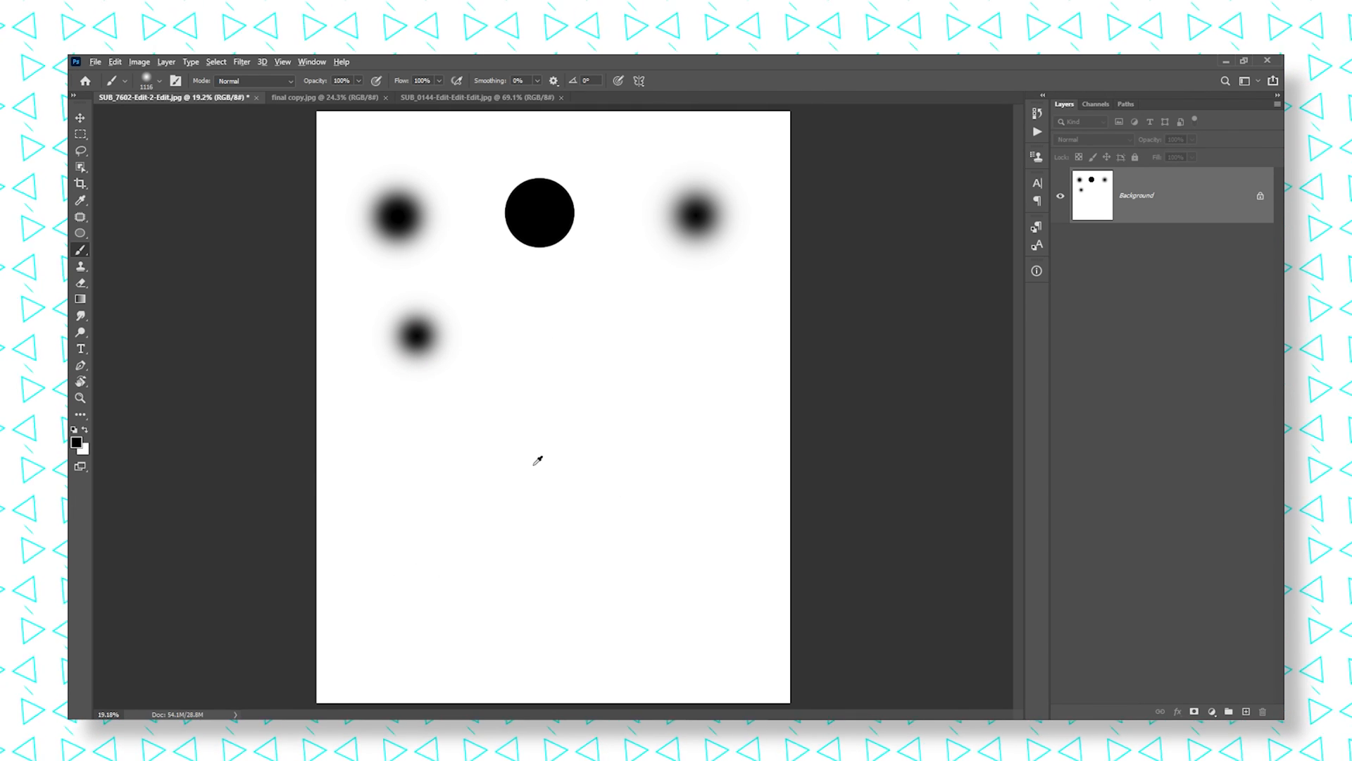
left_click(535, 471)
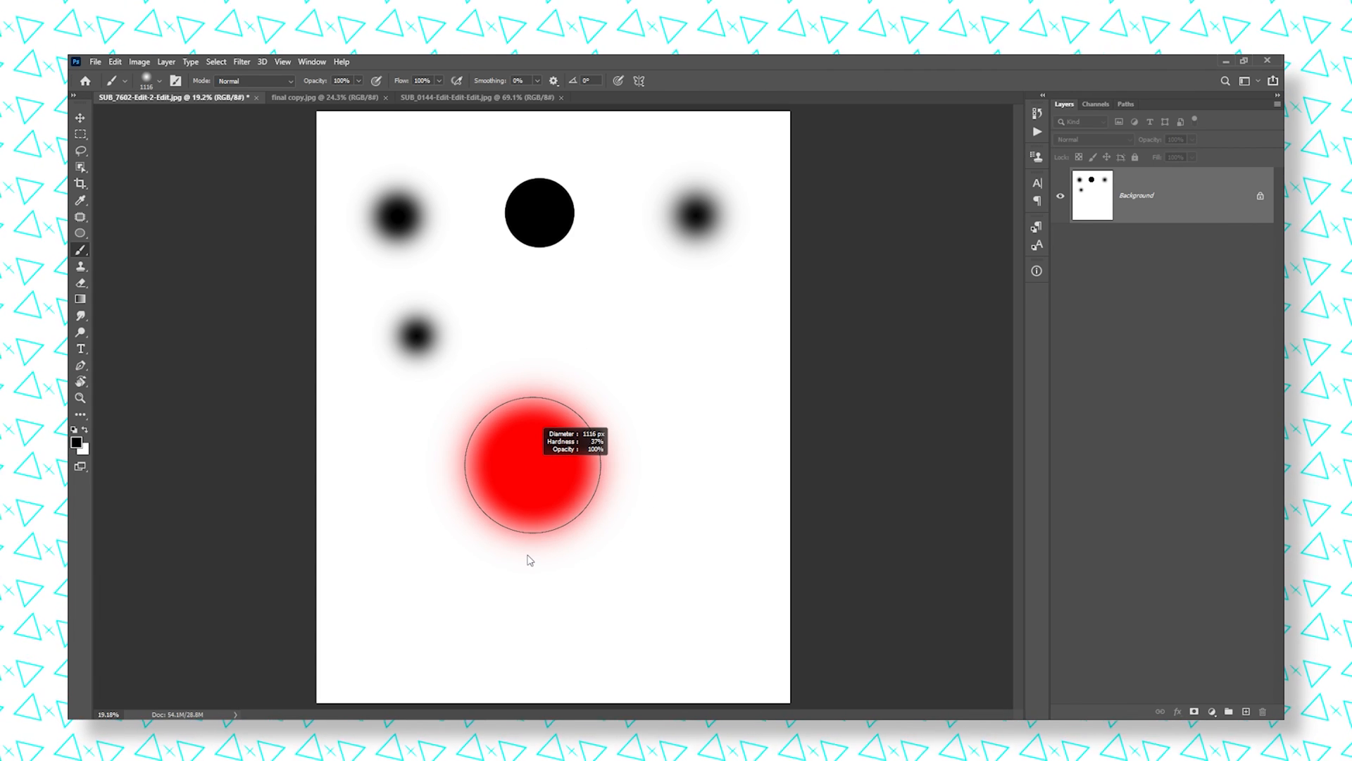